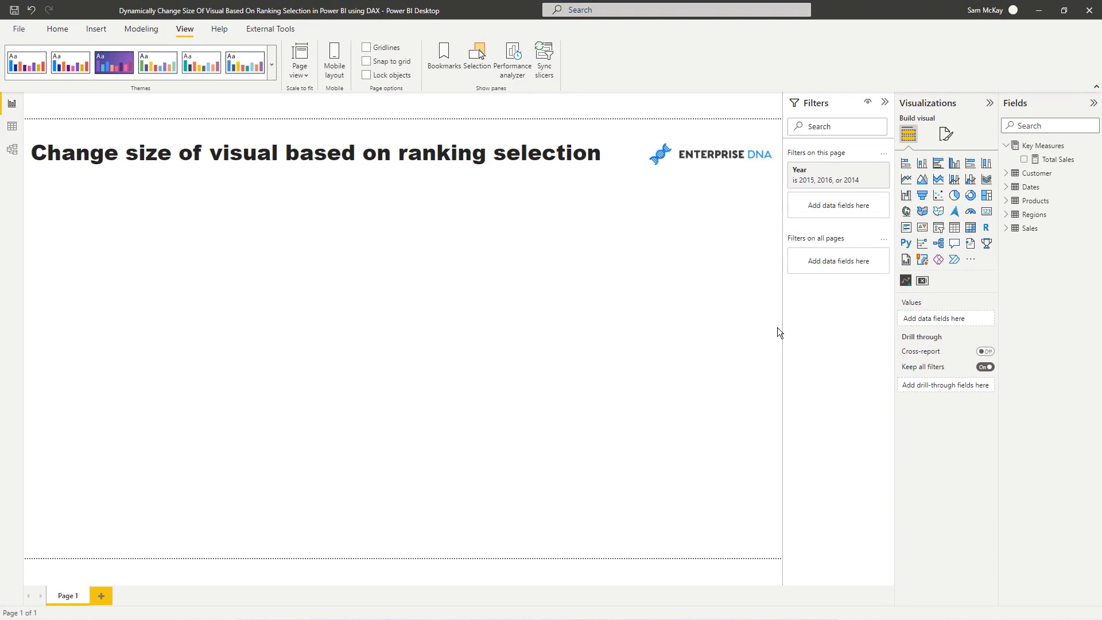
- Build an enlarged Total Sales by Customer Names stacked bar chart on the page
left_click(1058, 159)
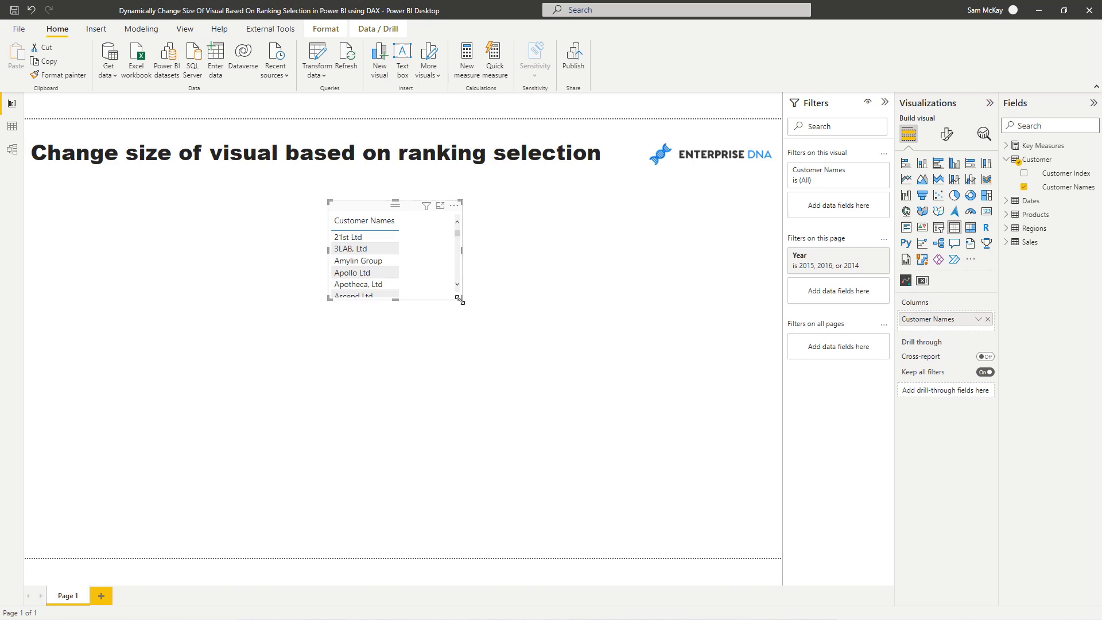
left_click_drag(460, 298, 558, 451)
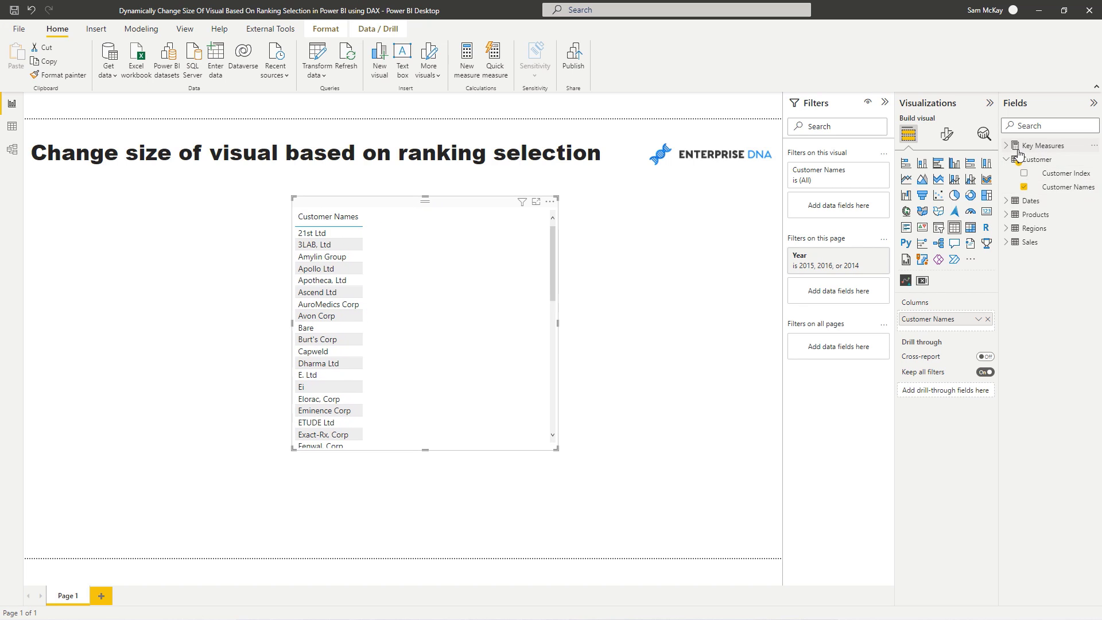
left_click(907, 163)
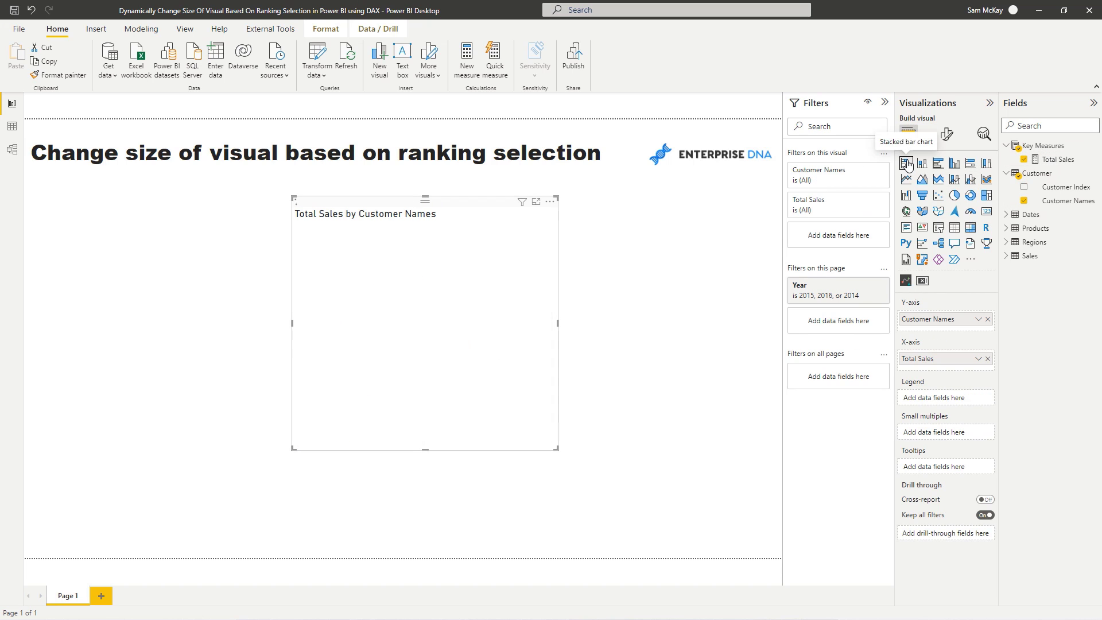
left_click(907, 163)
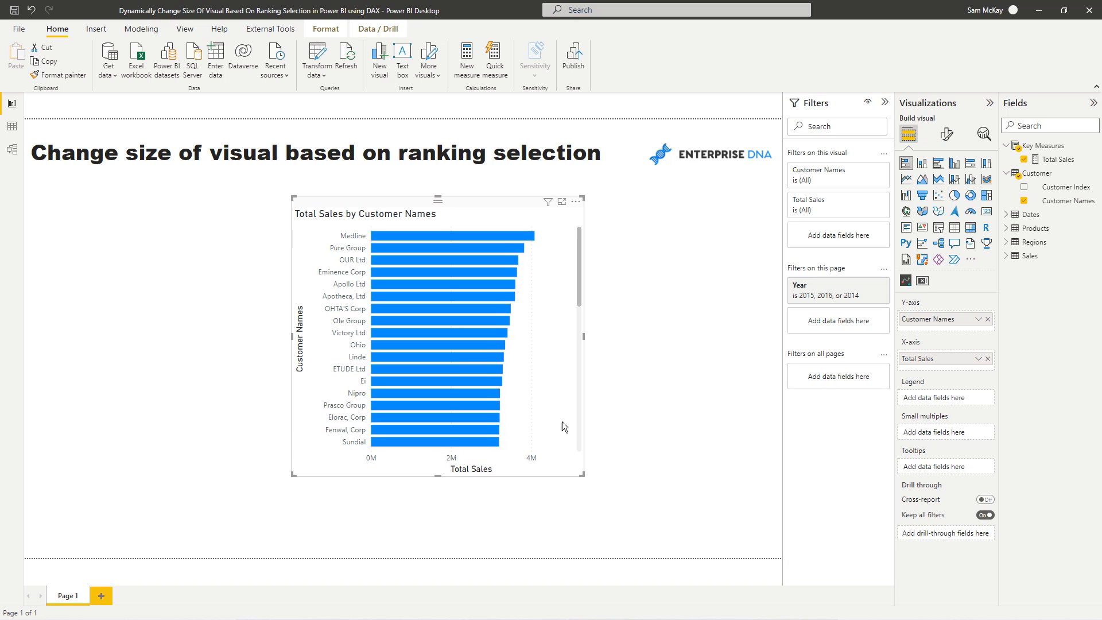
mouse_move(679, 289)
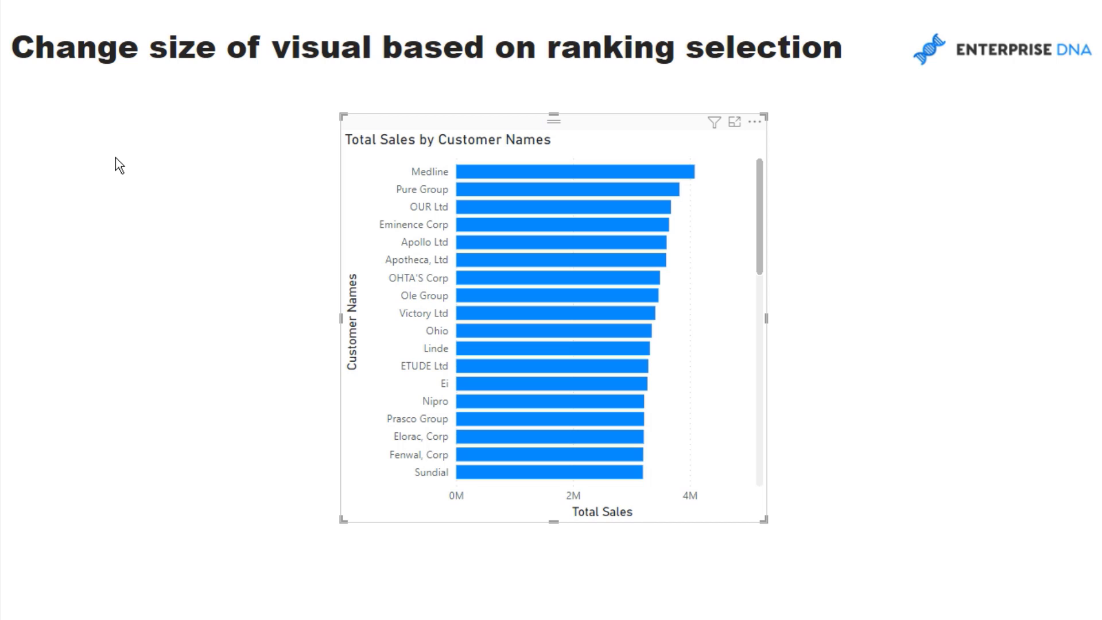
mouse_move(597, 262)
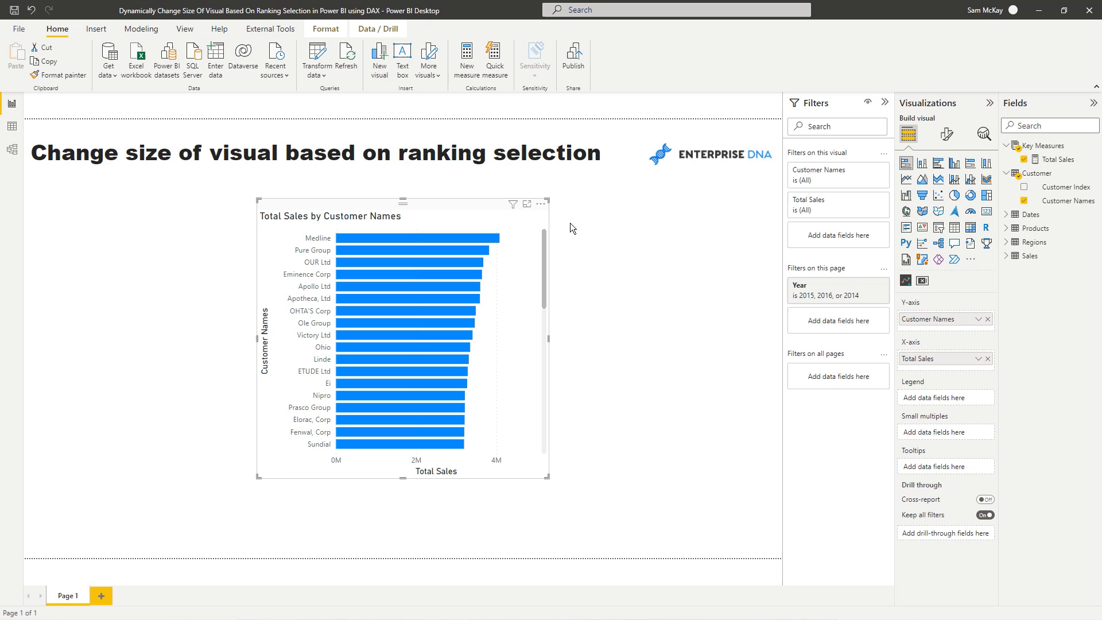
mouse_move(954, 227)
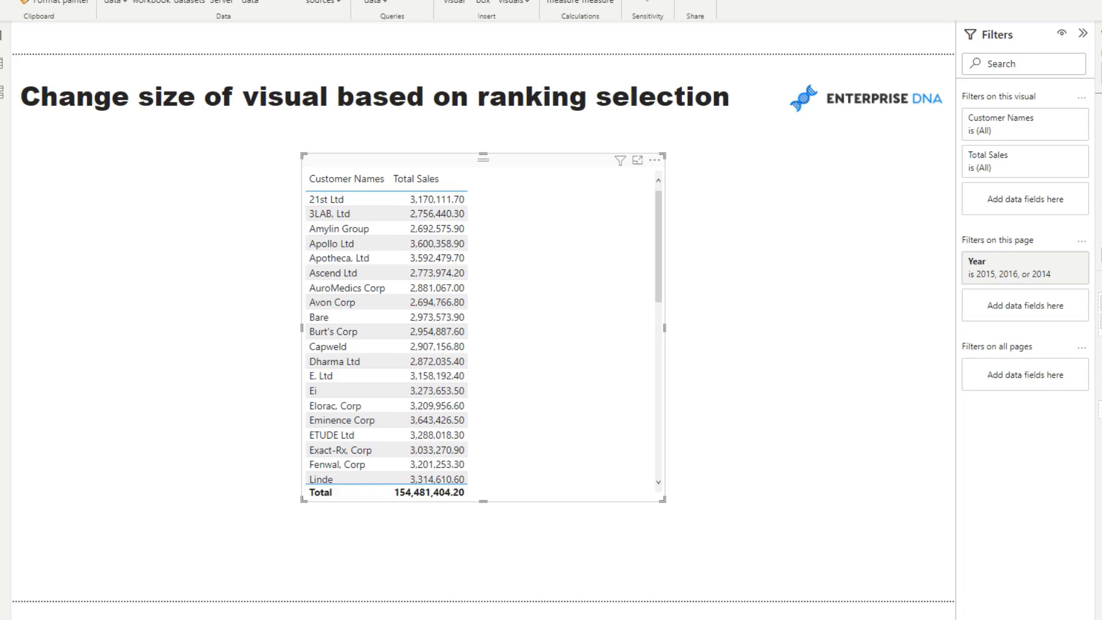
- Enter a Ranking Selection table with Rank values 3, 5, 10, 15, 20 and load it
left_click(215, 57)
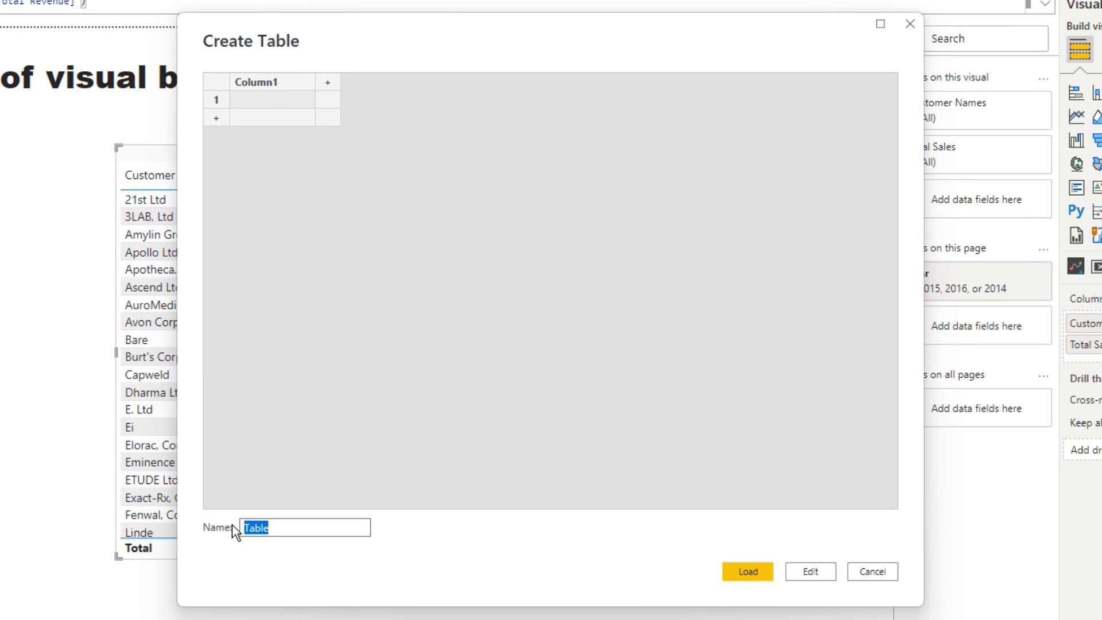
type("R")
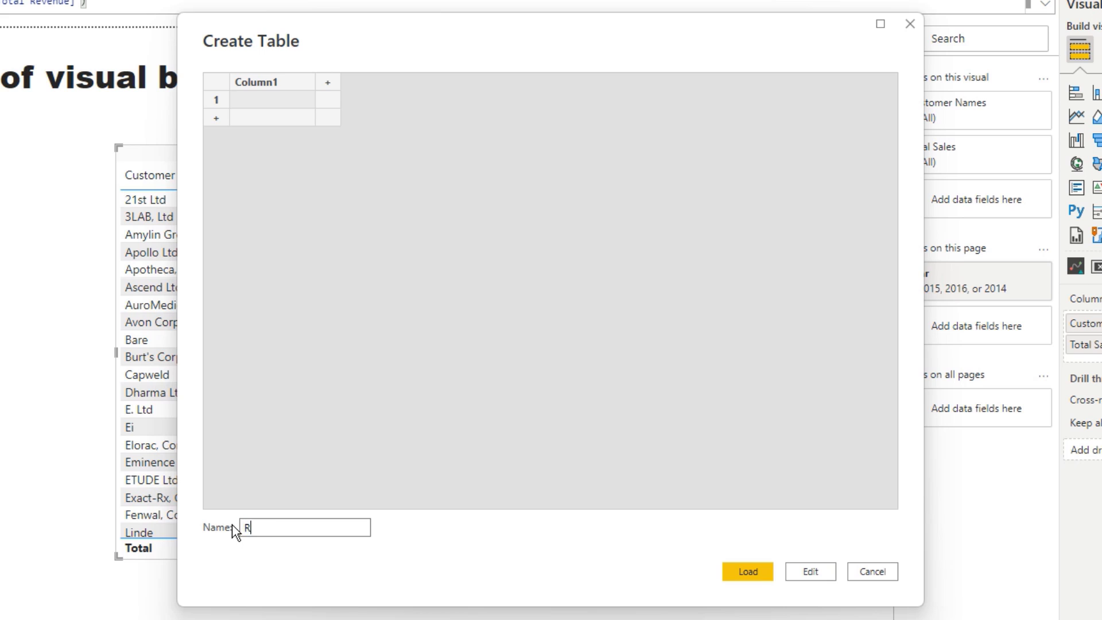
type("Ranking Selection")
left_click(273, 100)
type("3")
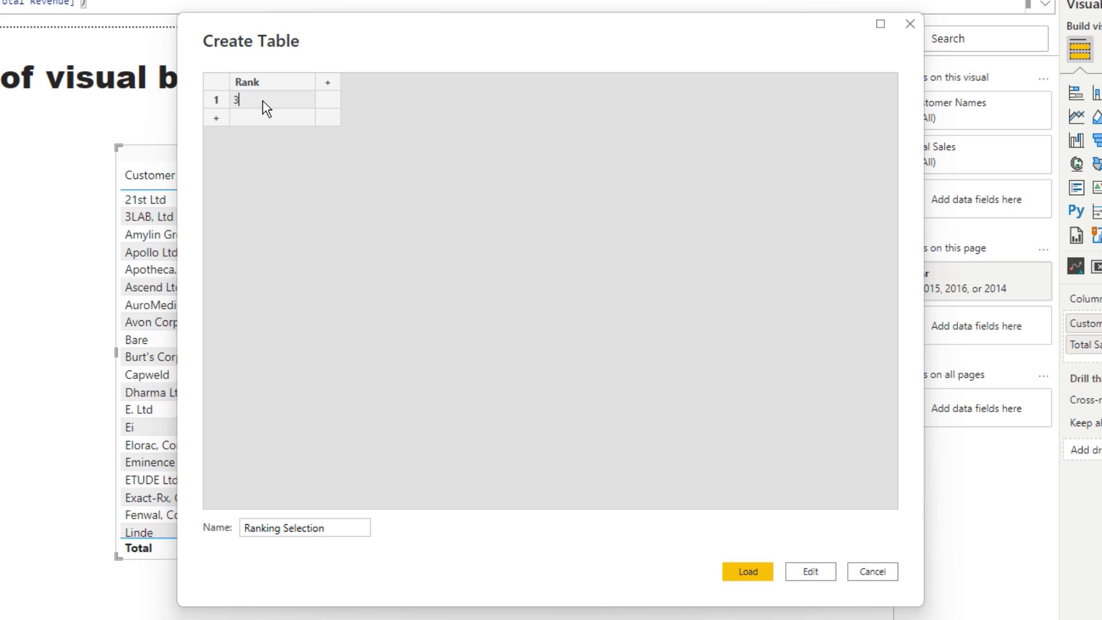
type("5")
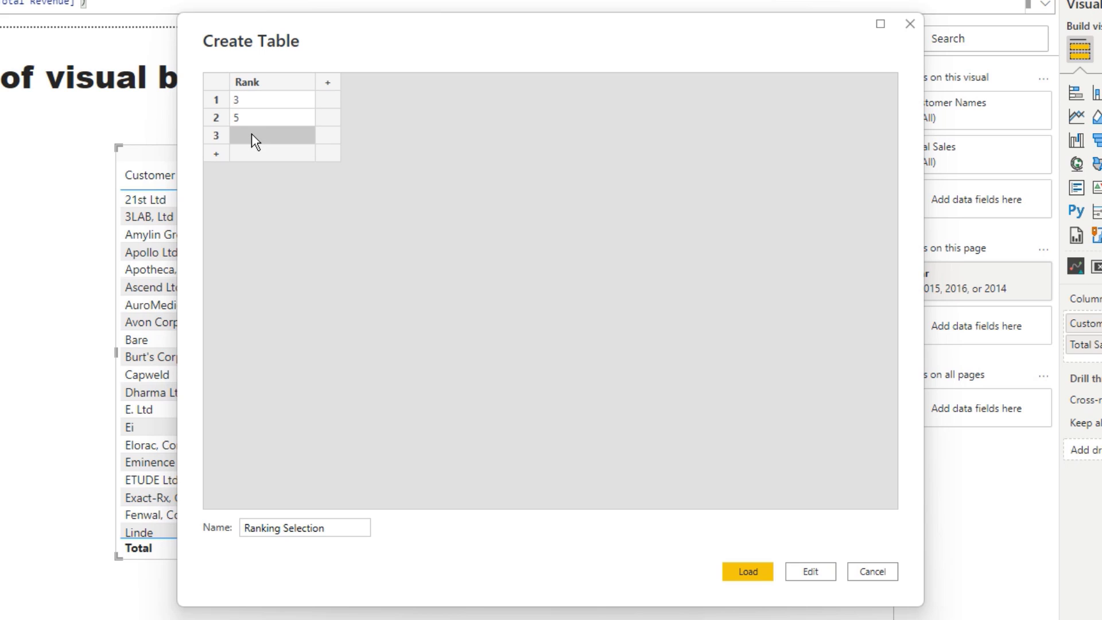
type("10")
type("20")
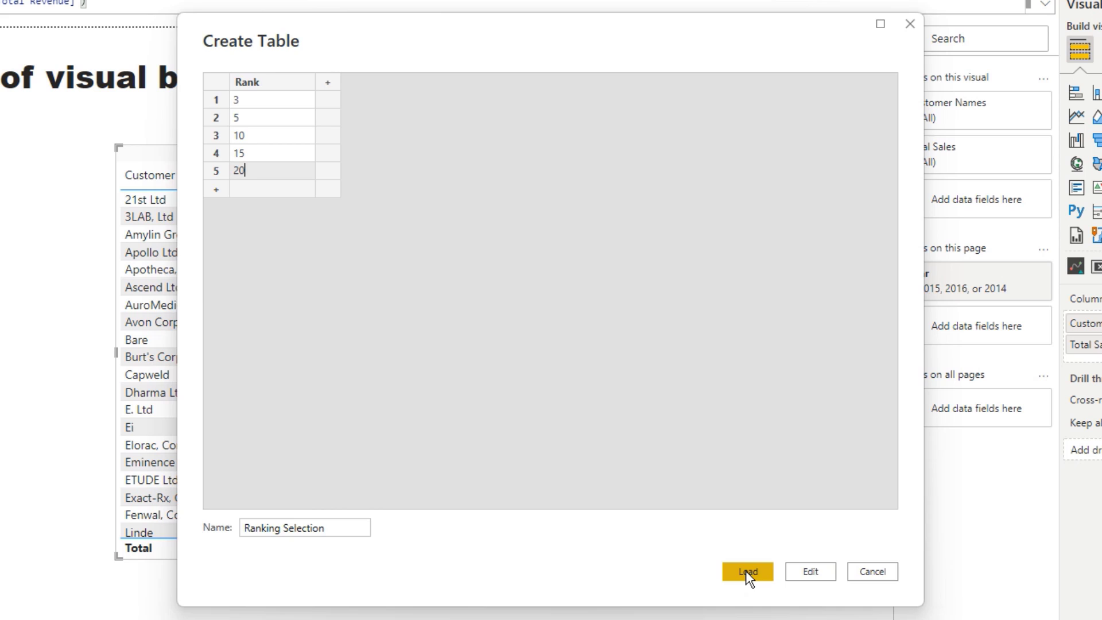
left_click(746, 571)
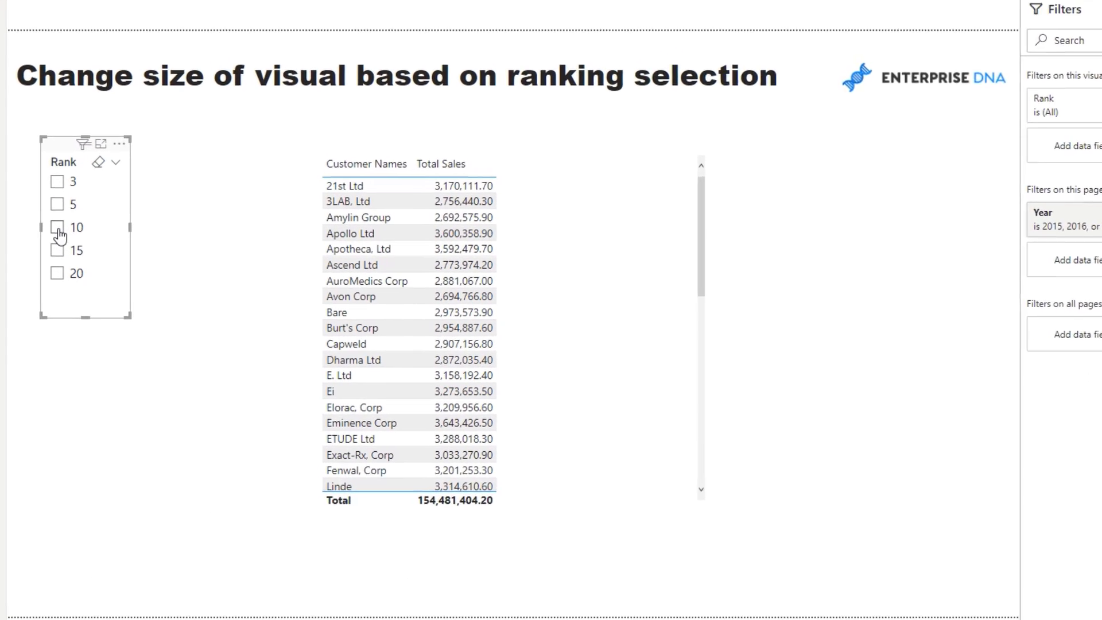
- Filter the Rank slicer to a single value, ending on rank 5
left_click(56, 238)
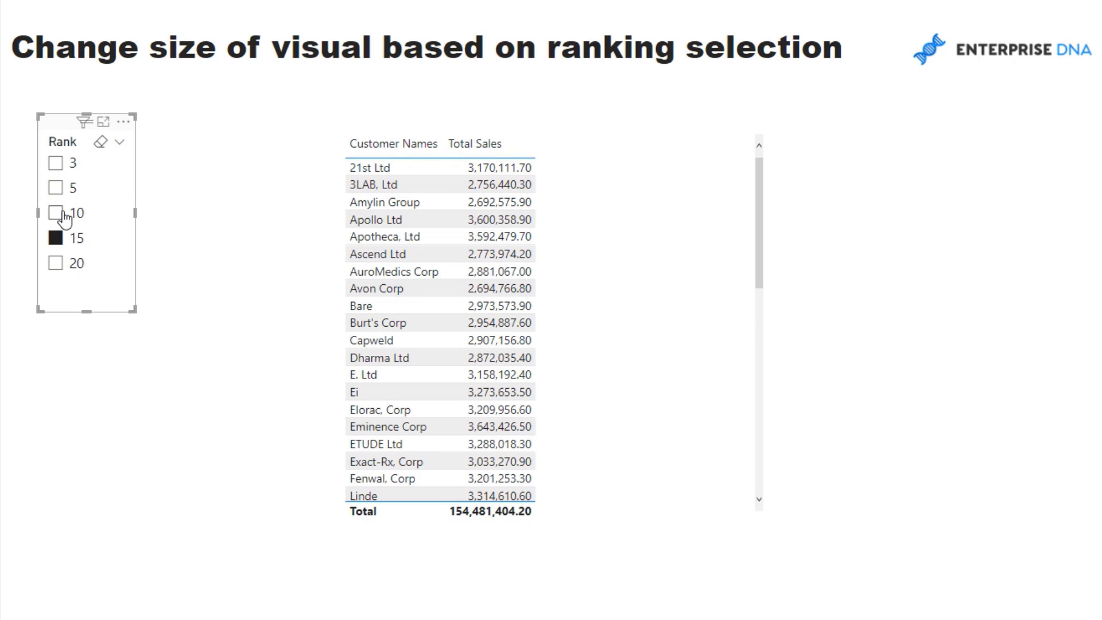
left_click(54, 187)
type("R")
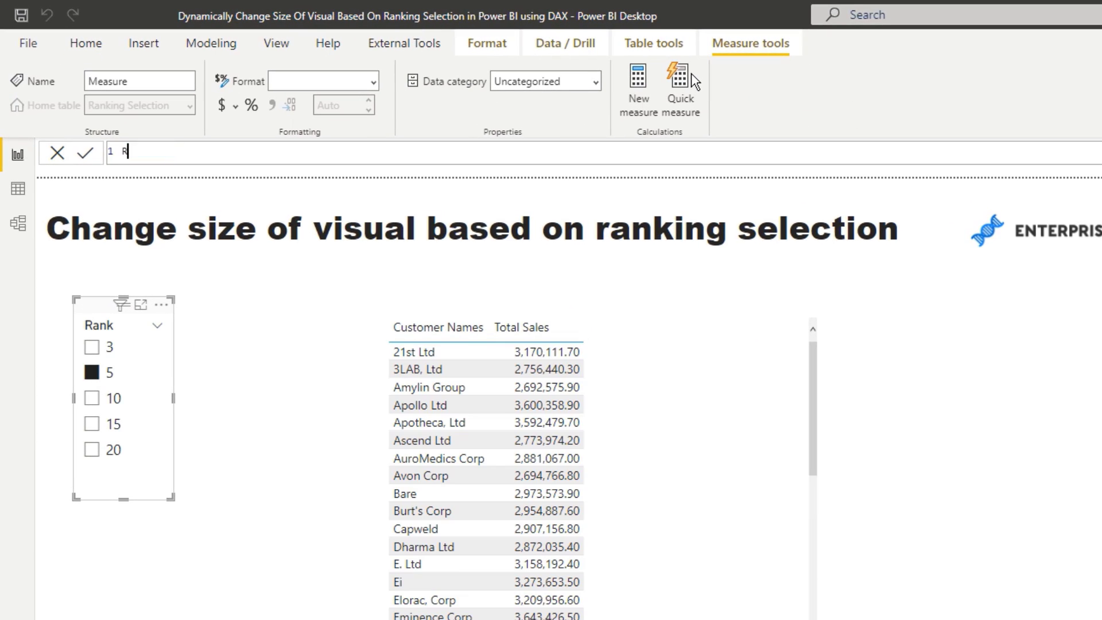
- Write Rank Select = IF(HASONEVALUE(Rank), VALUES(Rank), 1000) using the Ranking Selection Rank column
type("ank Select")
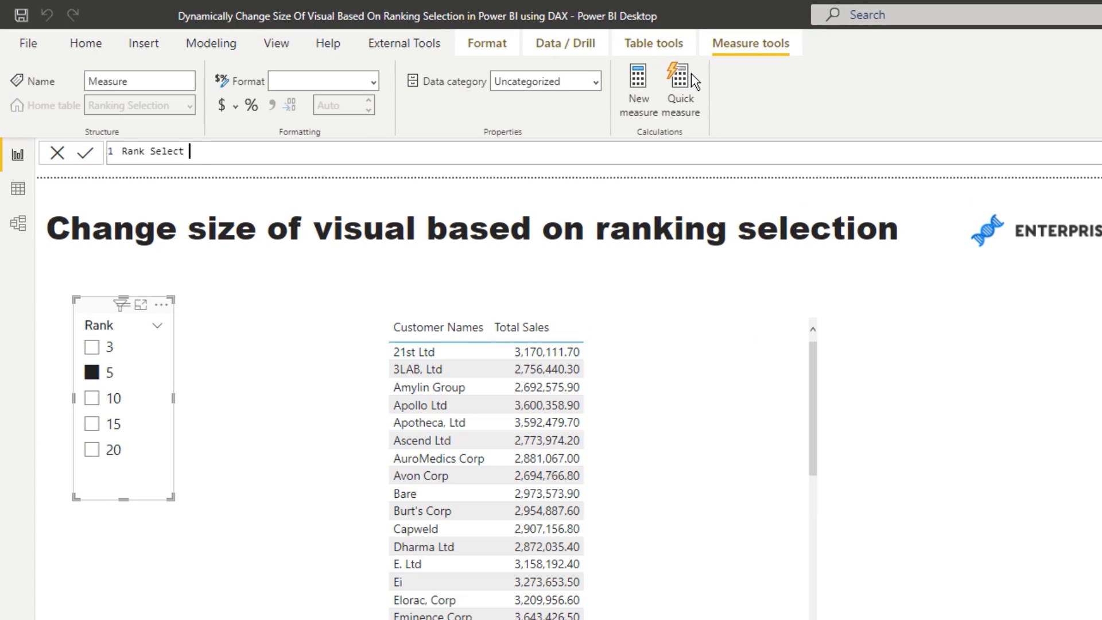
type("= IF( H")
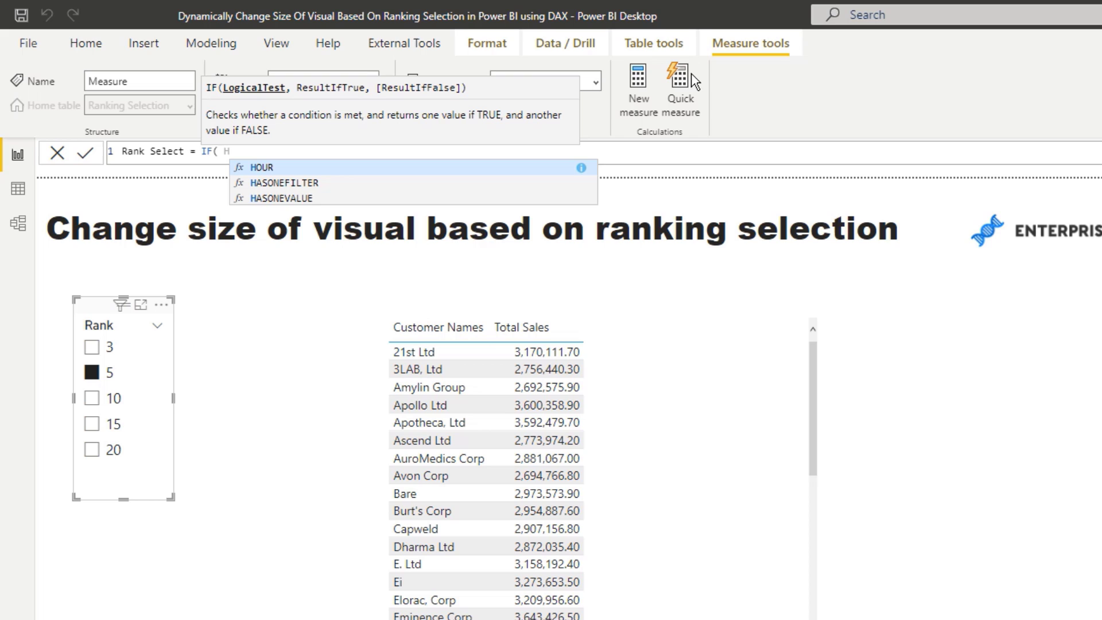
type("HASONEVALUE( R")
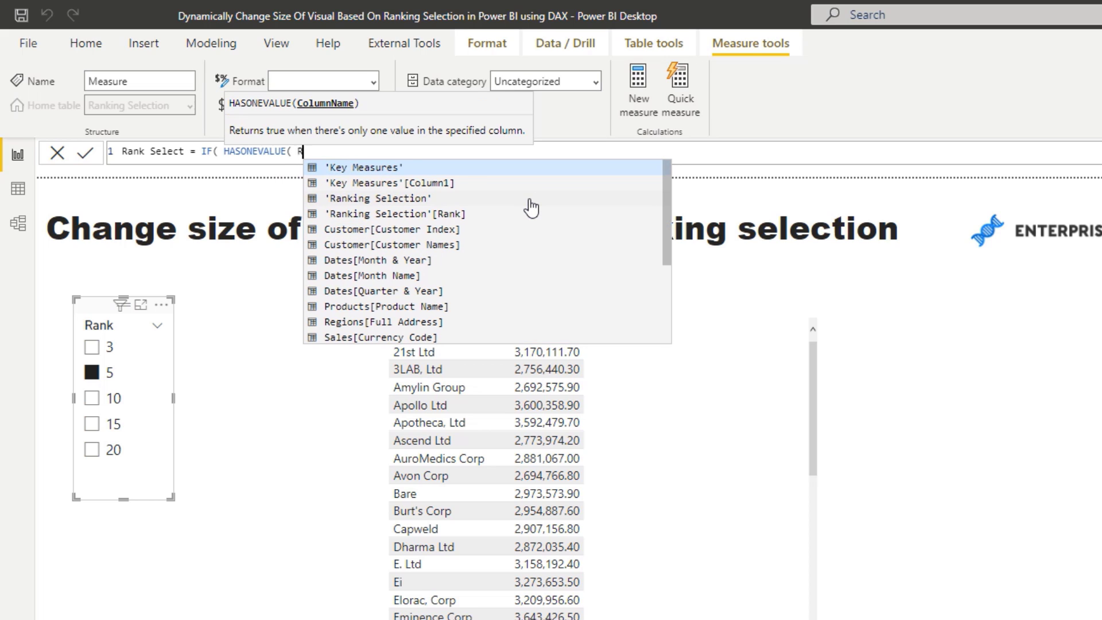
left_click(383, 214)
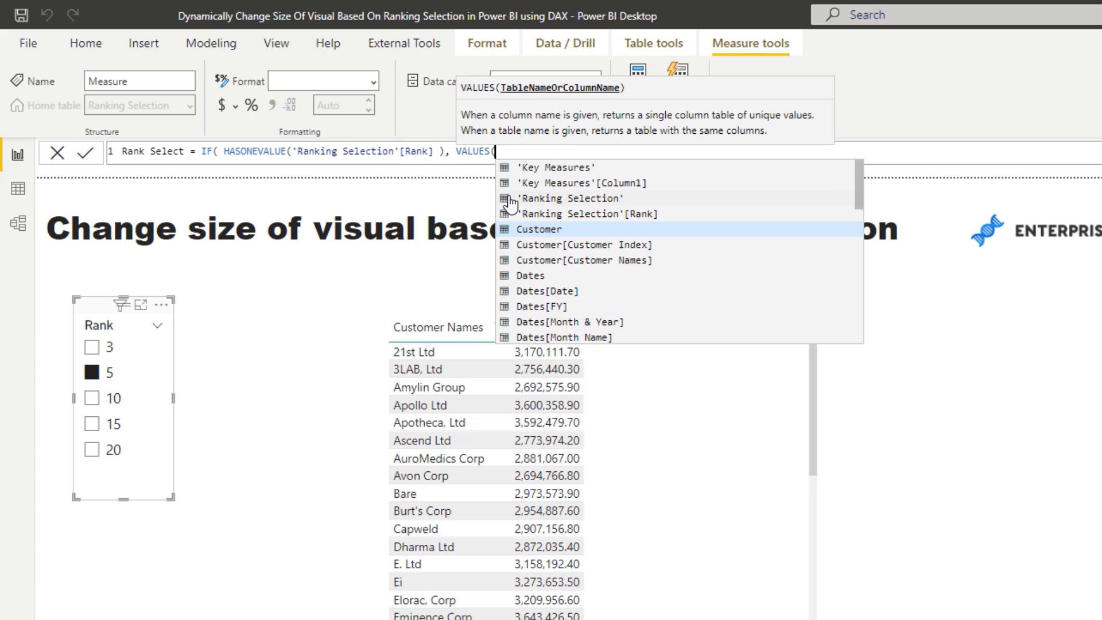
left_click(590, 214)
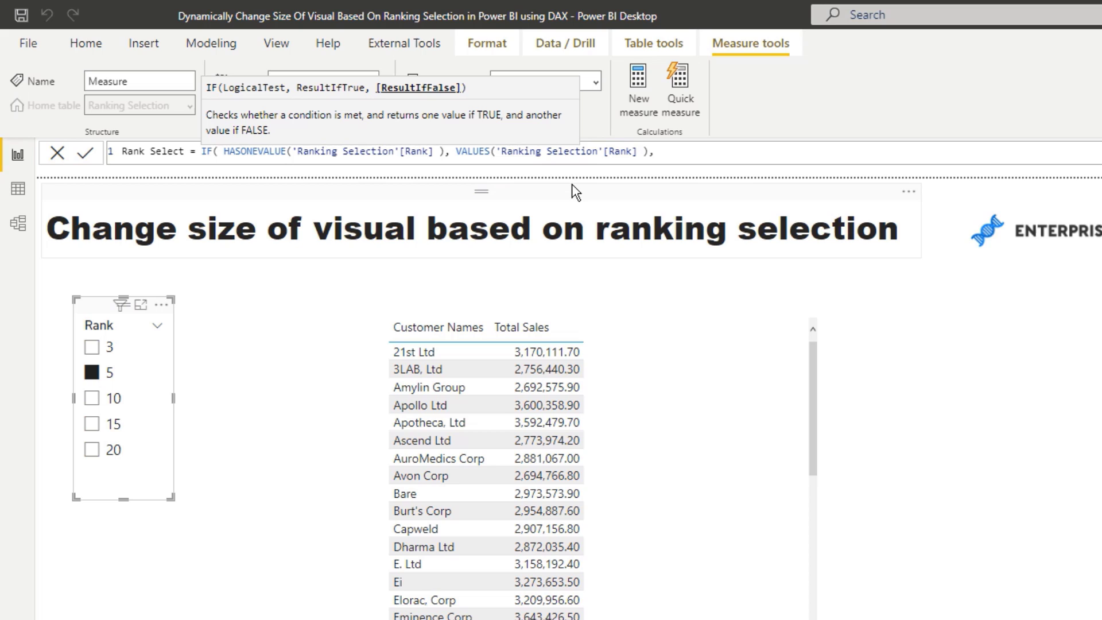
type("5")
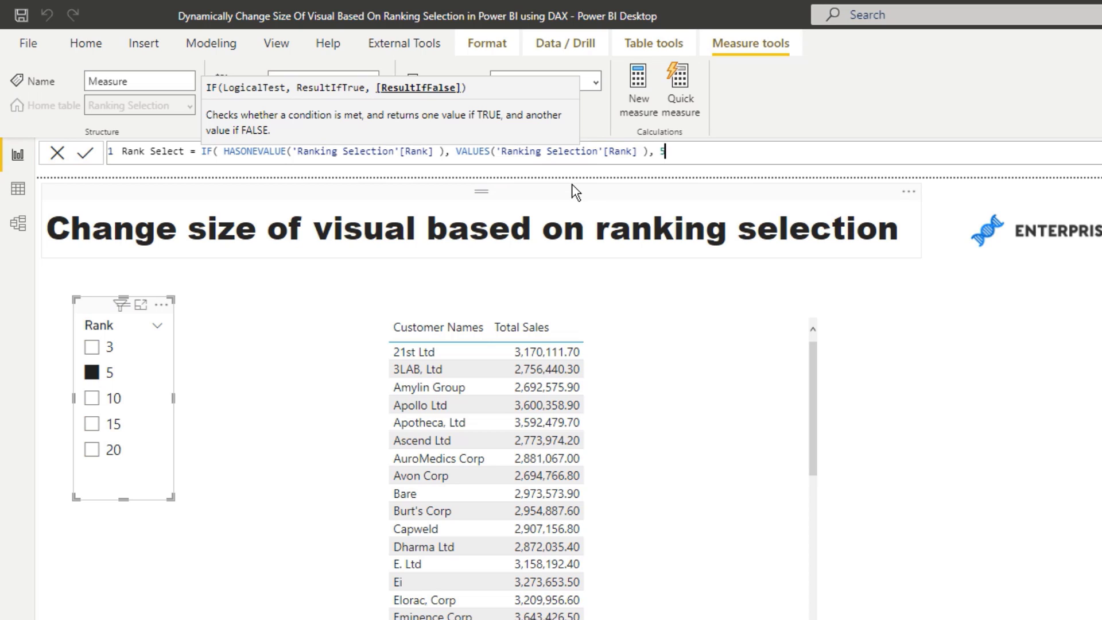
type("0 )")
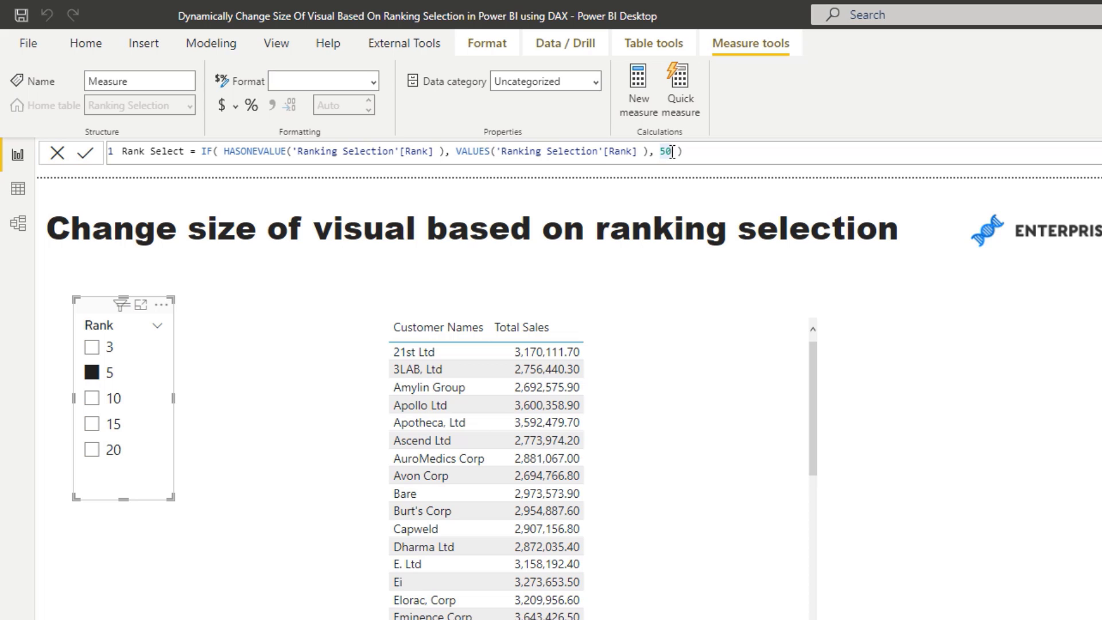
type("1000")
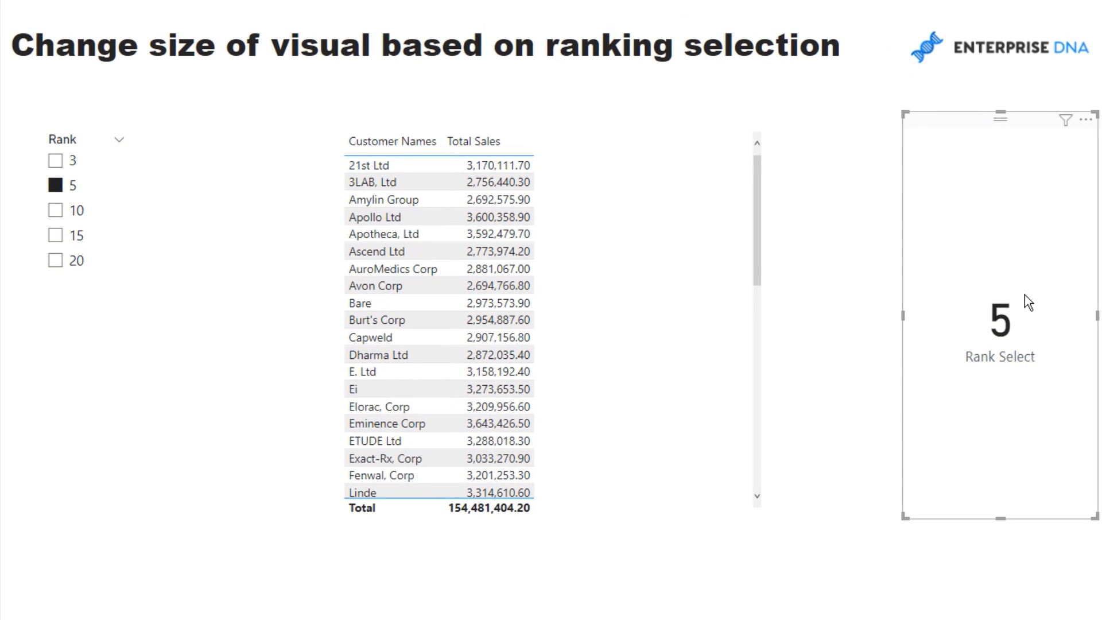
- Test the Rank slicer with 20, cleared, then 10, watching the Rank Select card
left_click(55, 261)
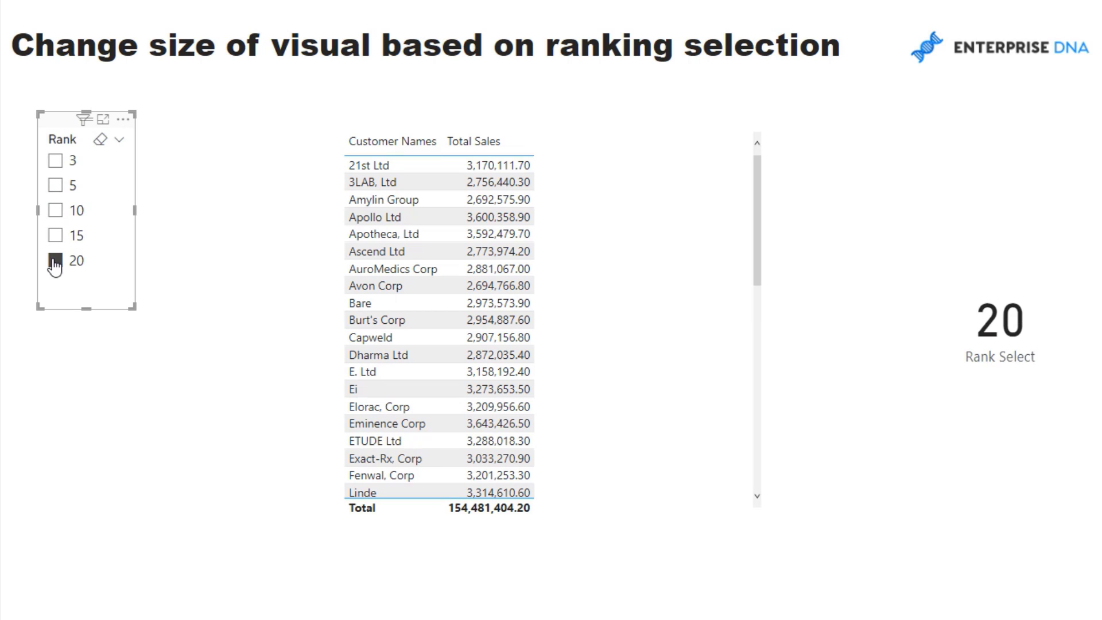
left_click(54, 261)
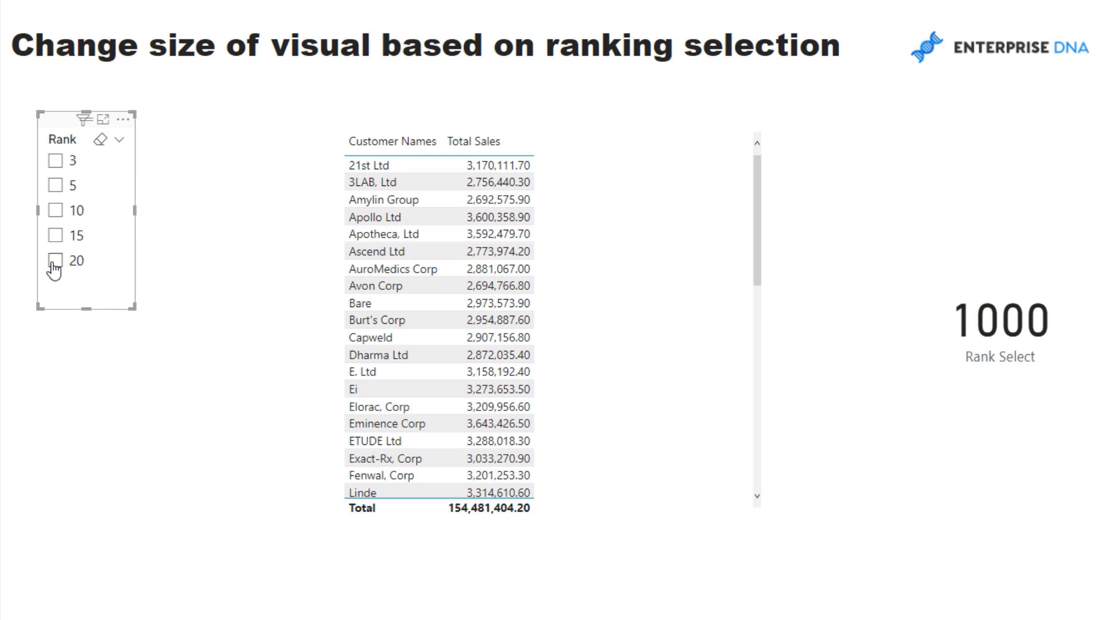
left_click(54, 210)
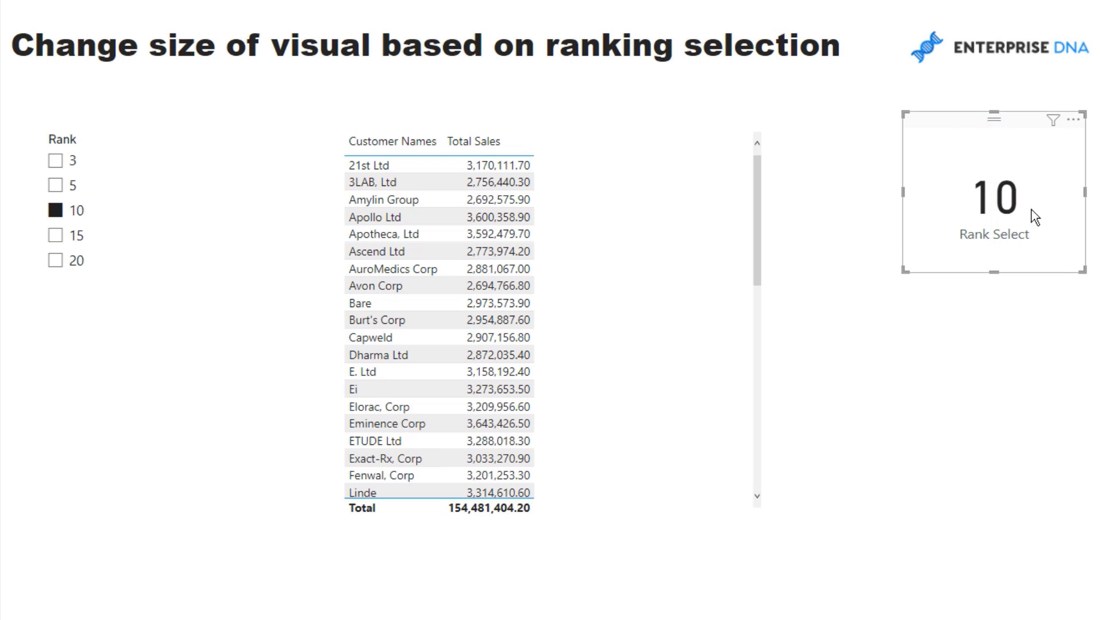
mouse_move(1039, 165)
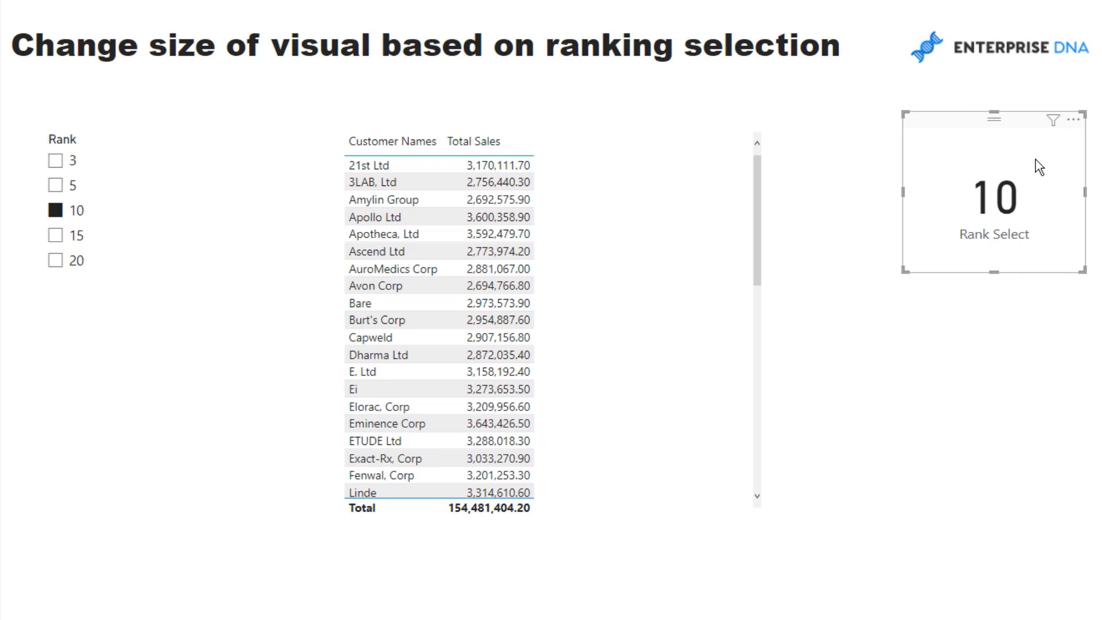
- Move the customer sales table further left on the page
left_click(601, 190)
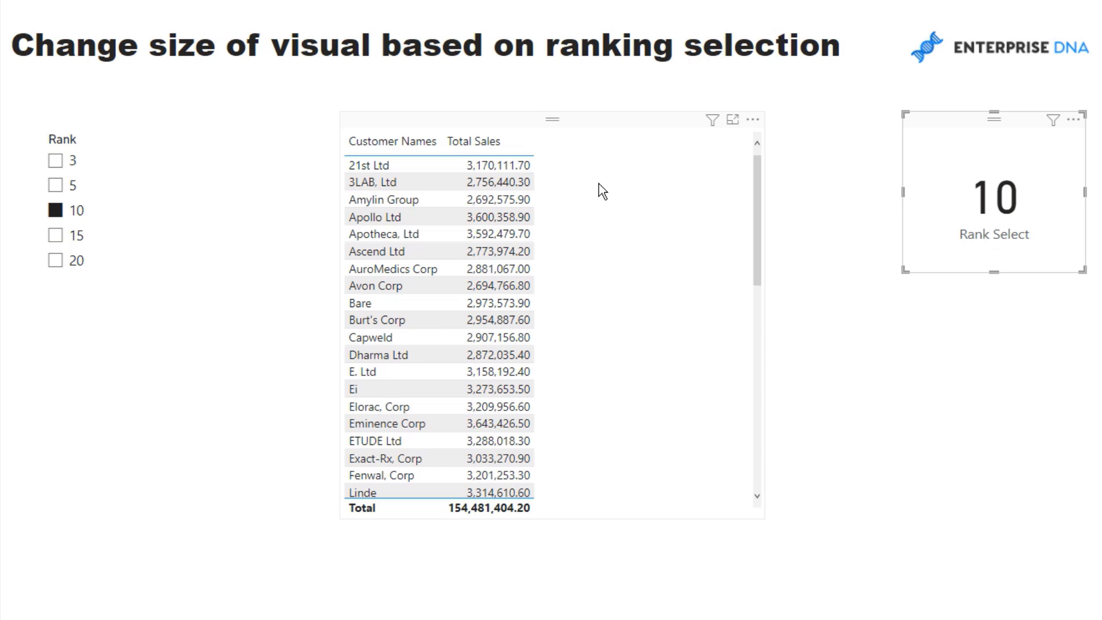
left_click_drag(553, 118, 353, 111)
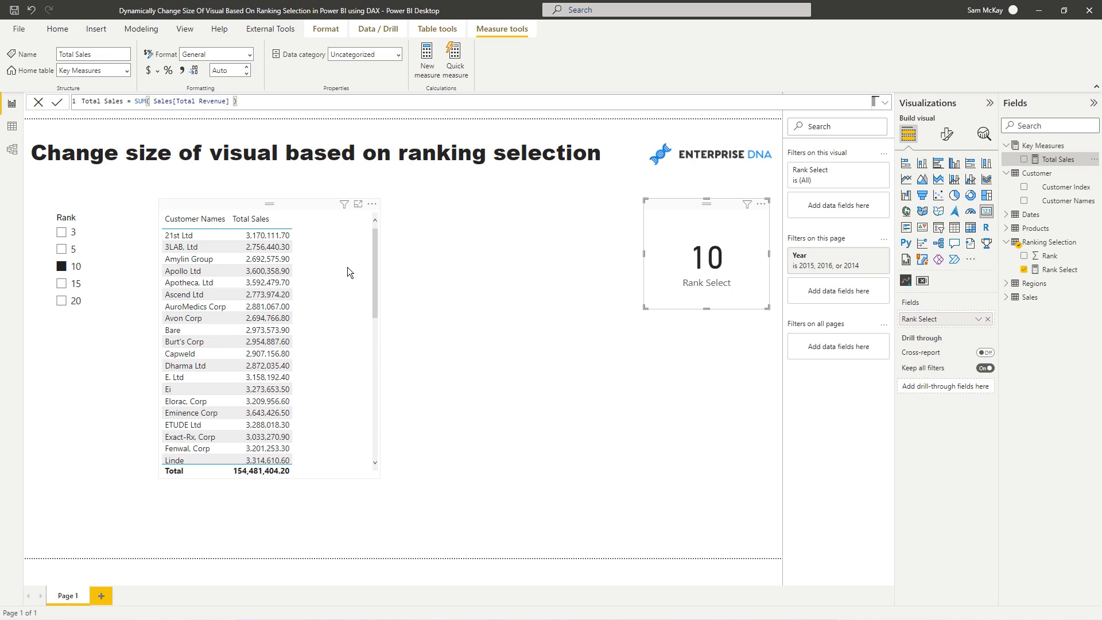
mouse_move(426, 56)
type("Customer Ranking")
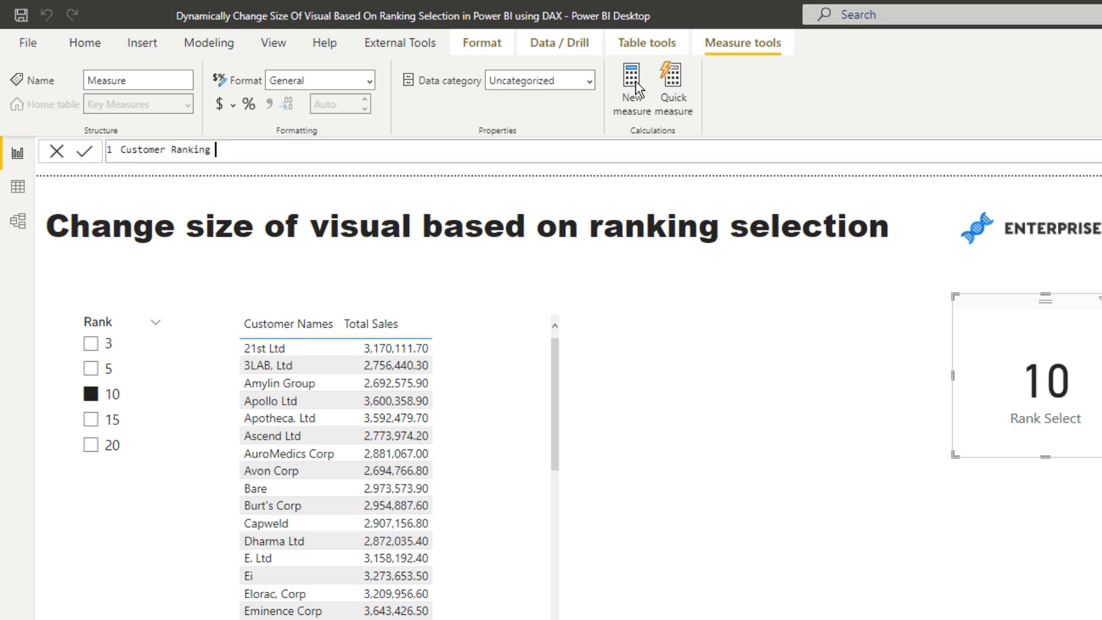
- Write Customer Ranking = RANKX( ALL( Customer ), [Total Sales], … ) in the formula bar
type("= RANKX(")
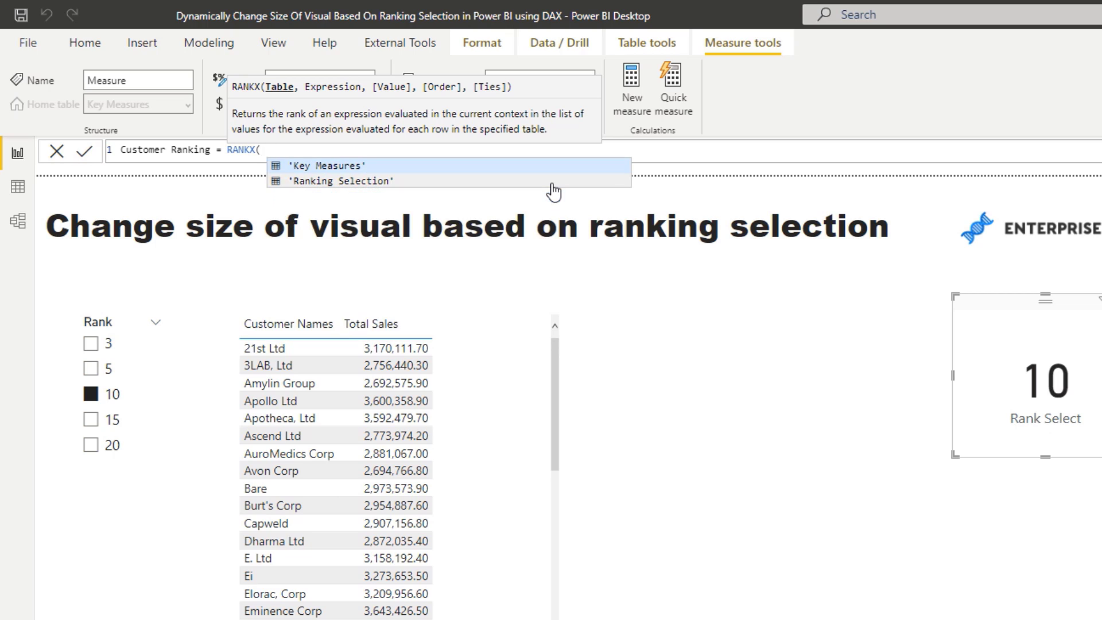
type("ALL")
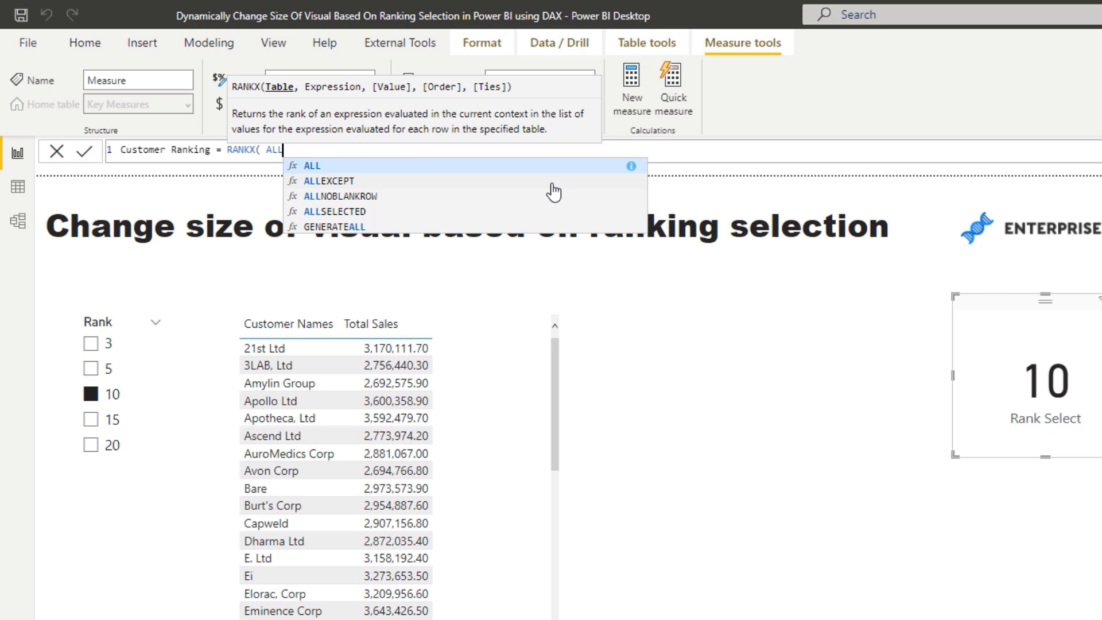
type("(")
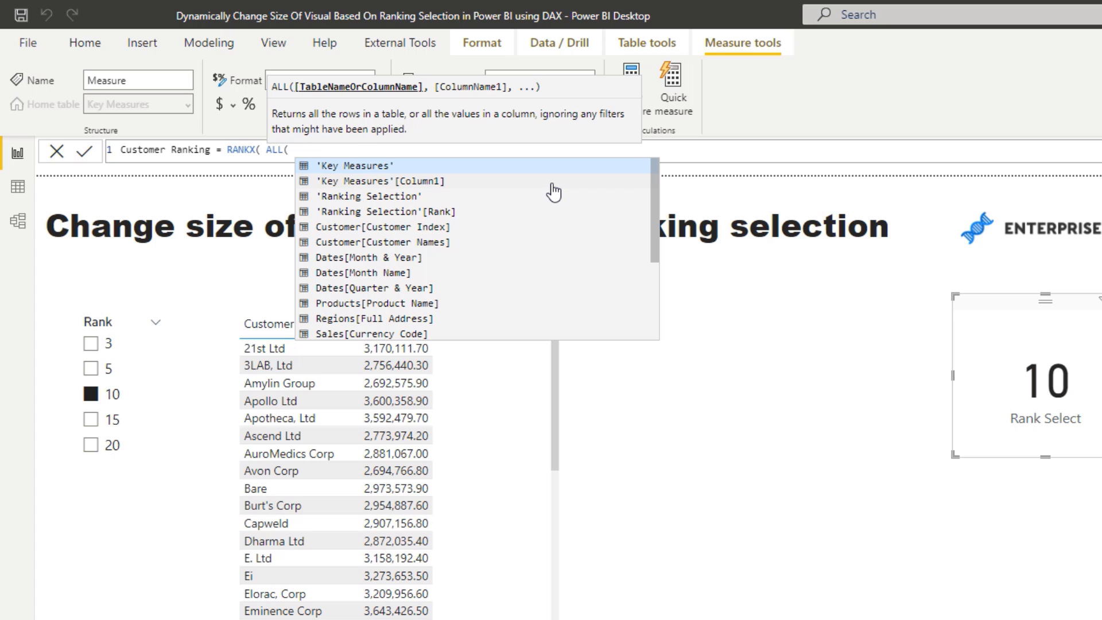
type("Cs")
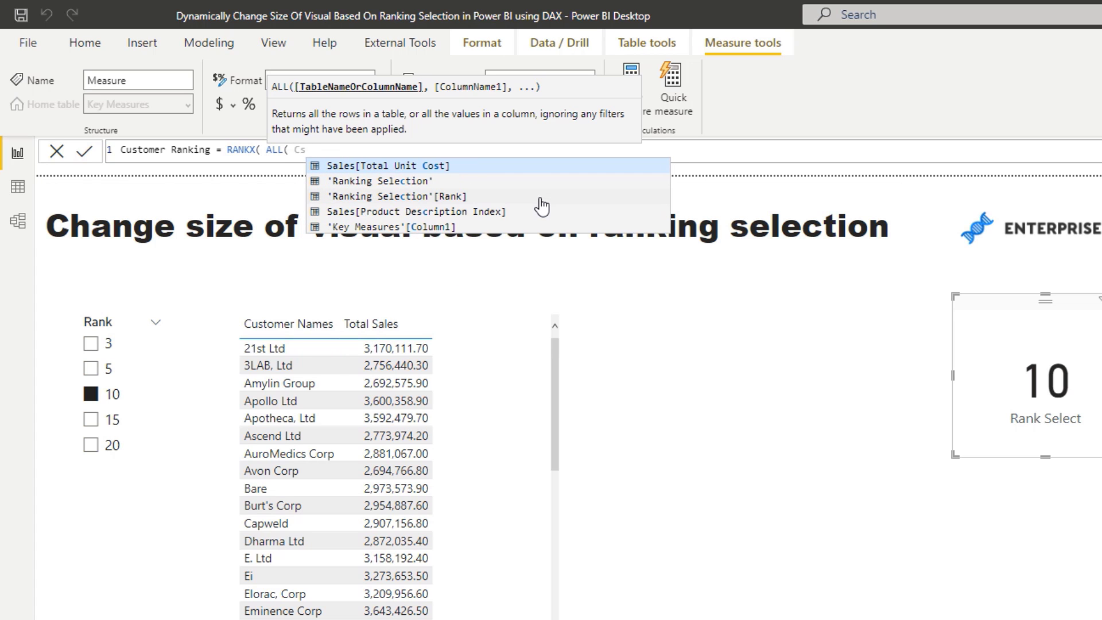
type("Customer")
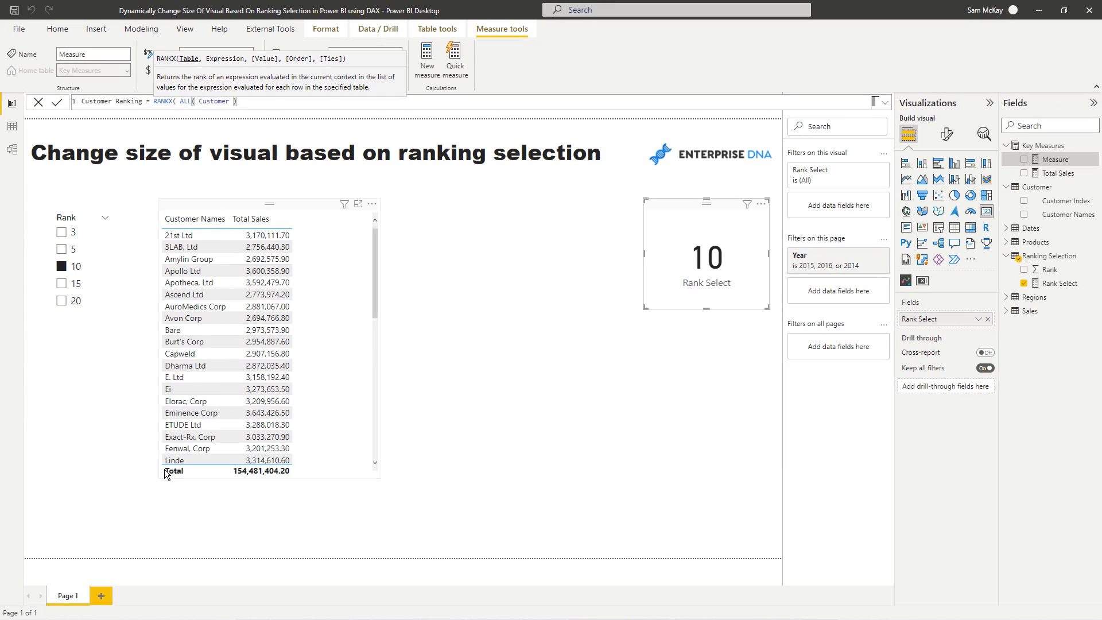
mouse_move(221, 235)
type(",")
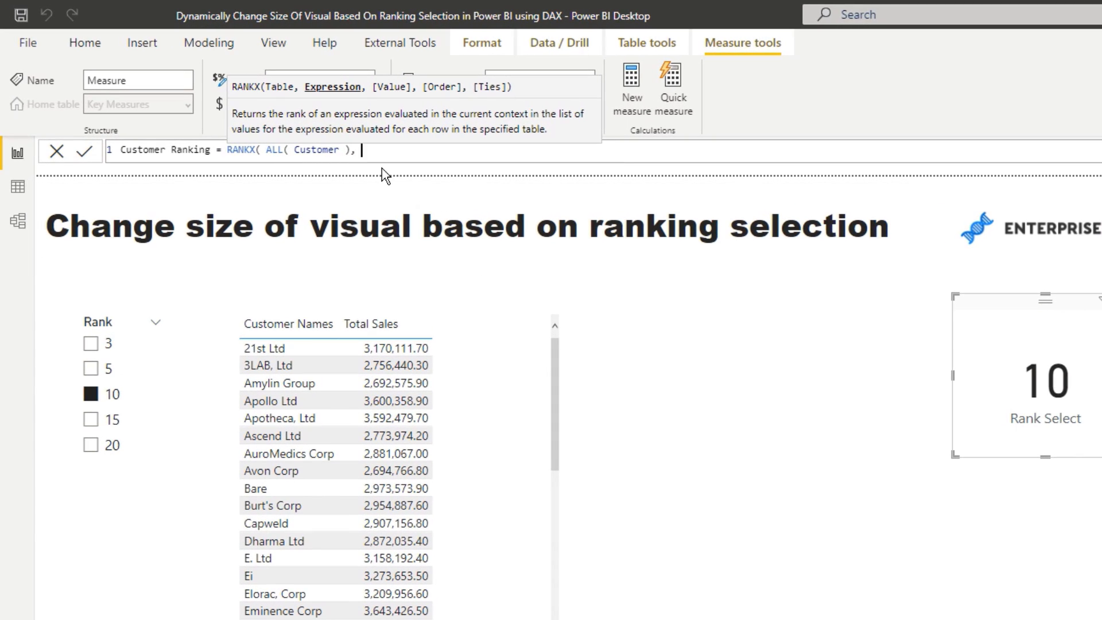
type("[Total Sales]")
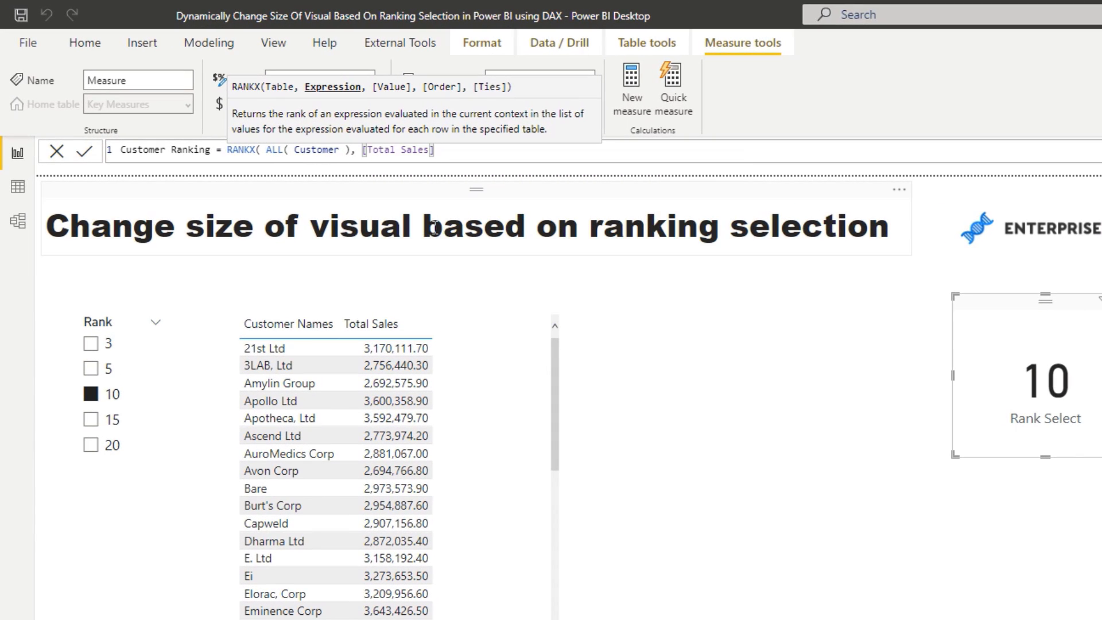
type(",")
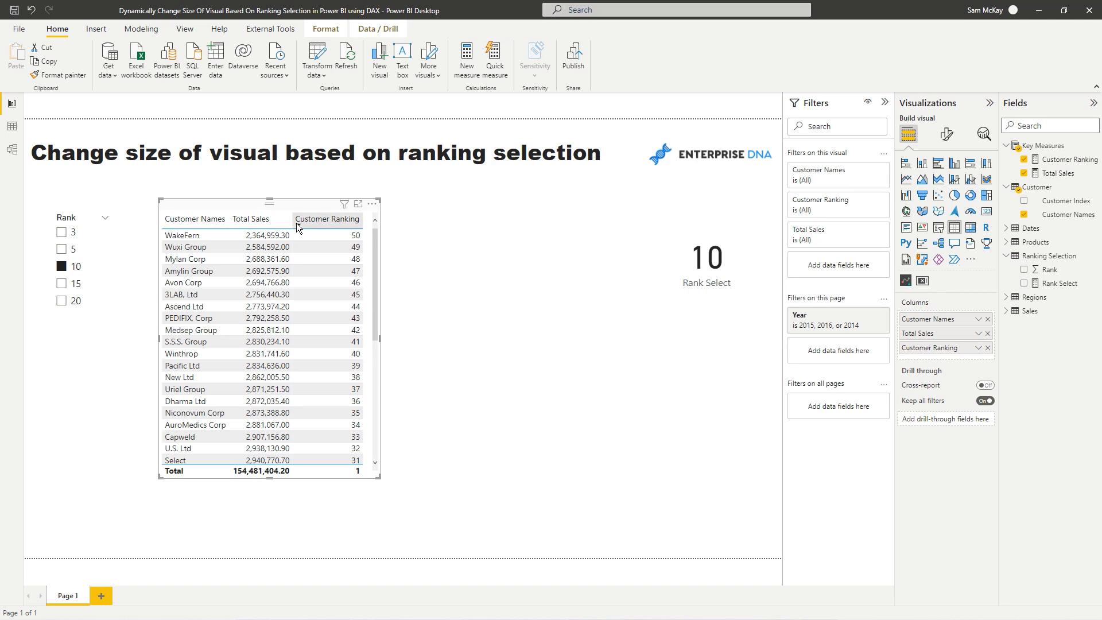
mouse_move(328, 218)
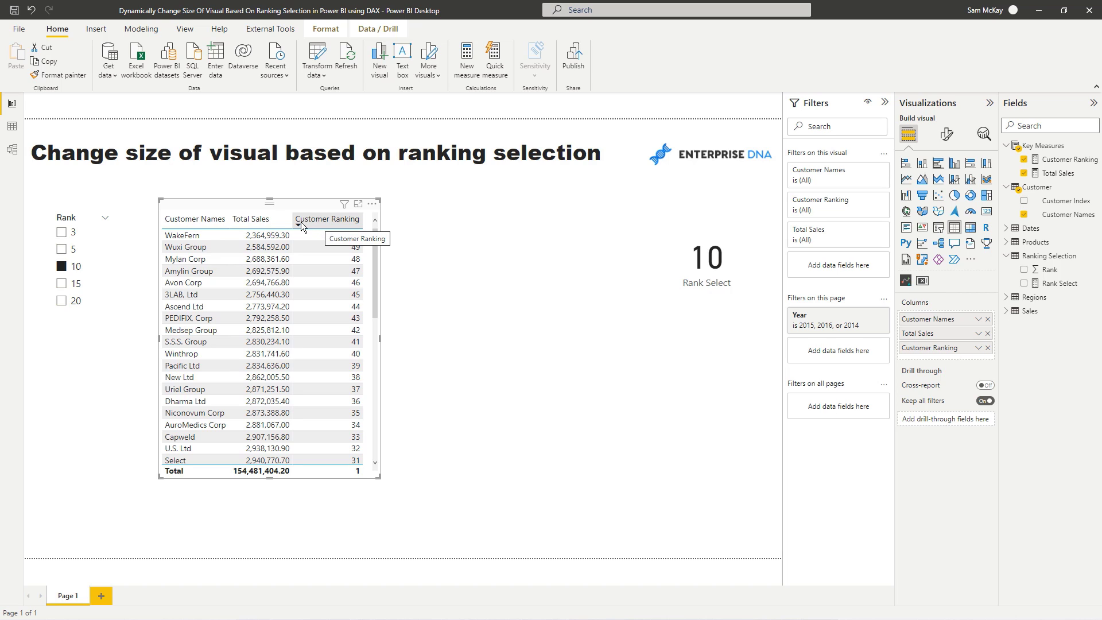
- Sort the customer table by the Customer Ranking column
left_click(323, 219)
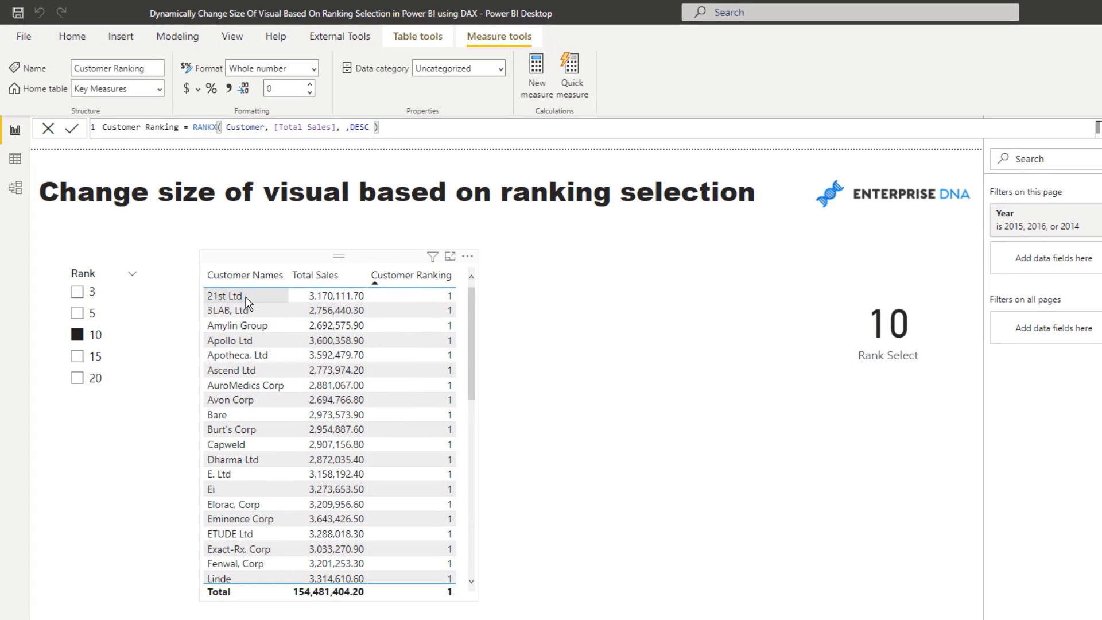
mouse_move(261, 299)
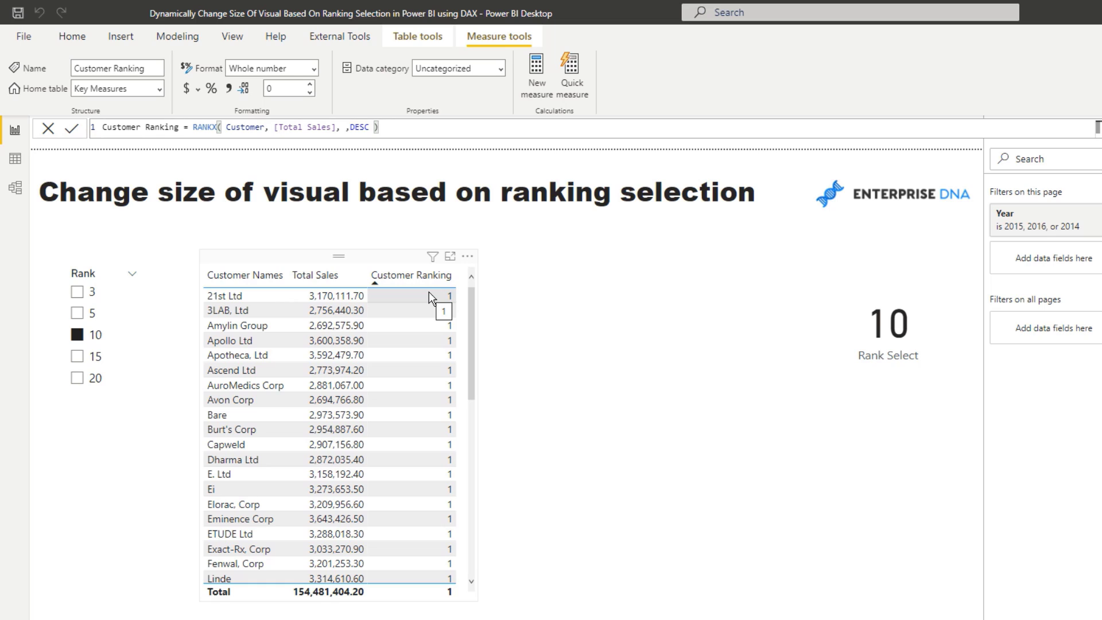
mouse_move(421, 300)
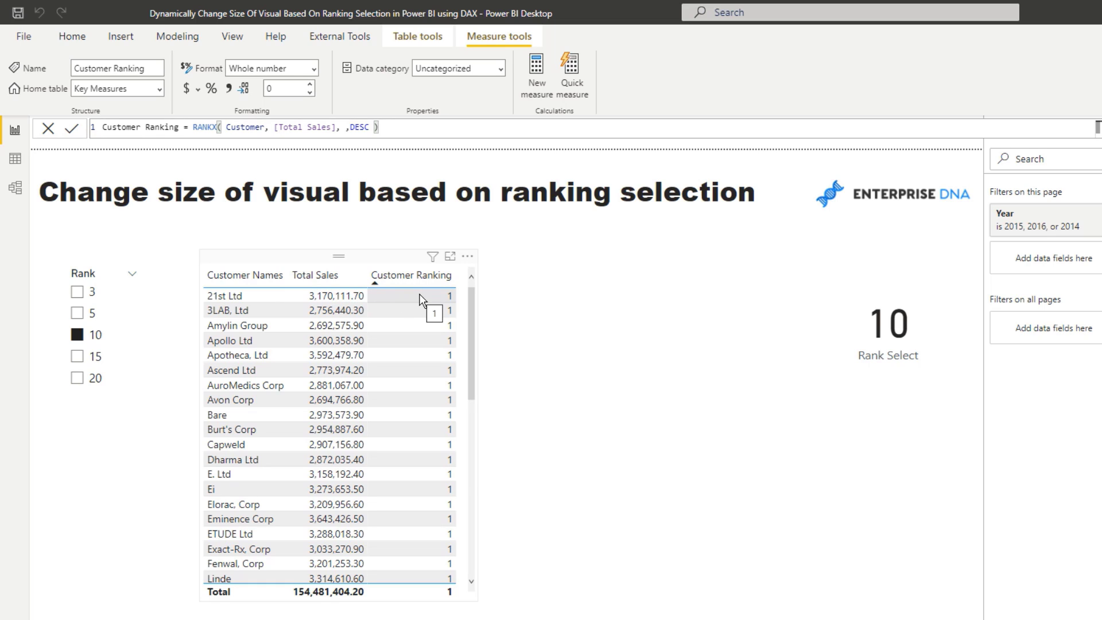
mouse_move(324, 316)
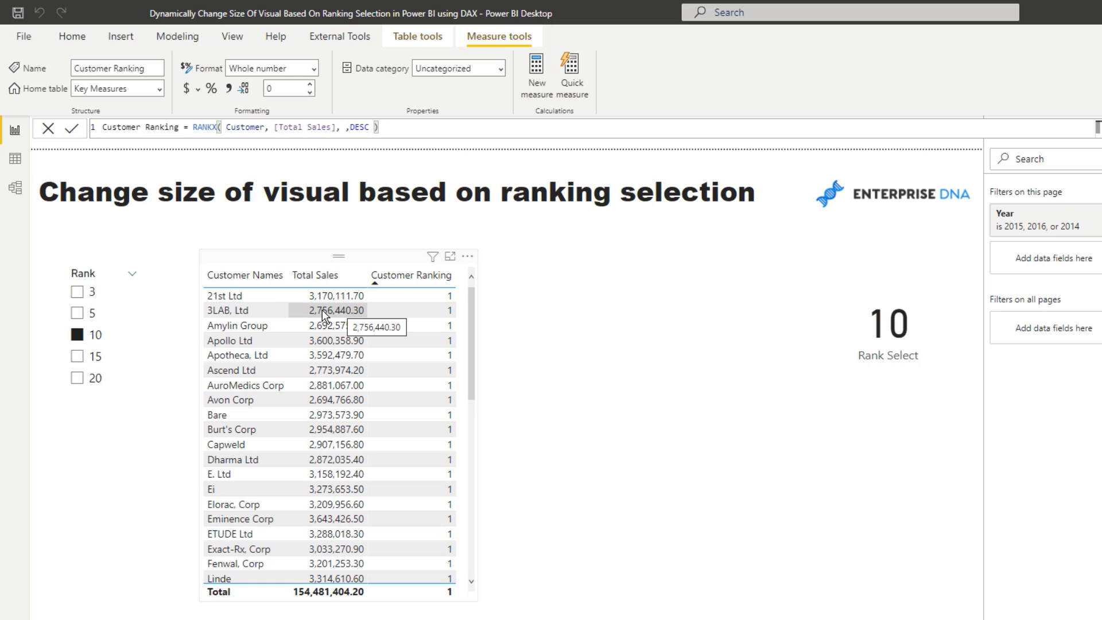
mouse_move(370, 248)
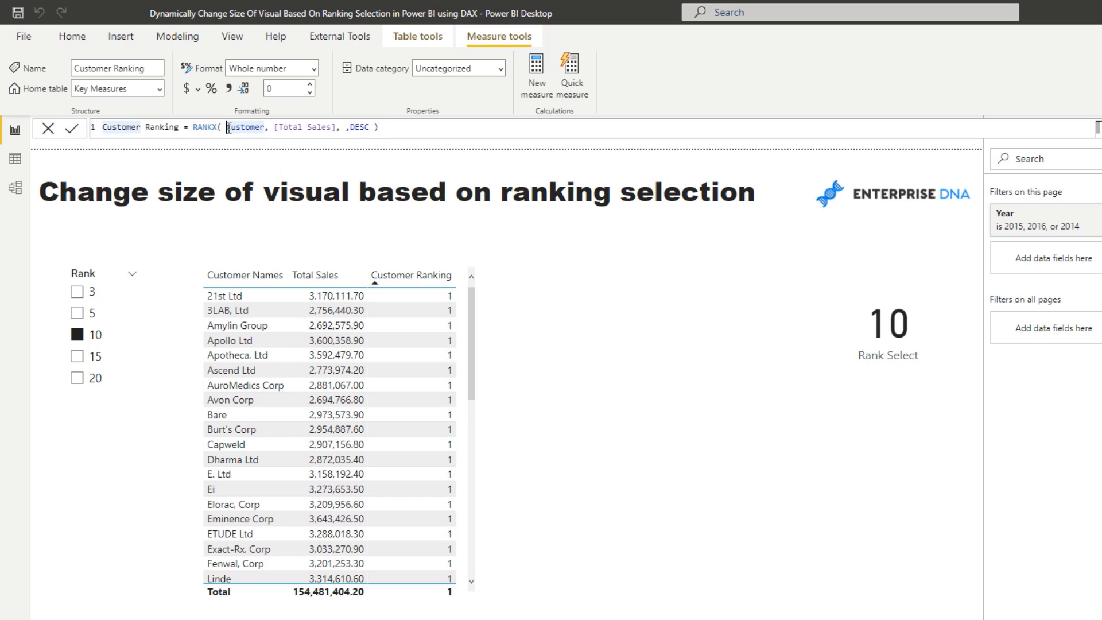
- Wrap Customer in ALL() inside RANKX so ranks run 1 to 20 in the table
type("ALL(")
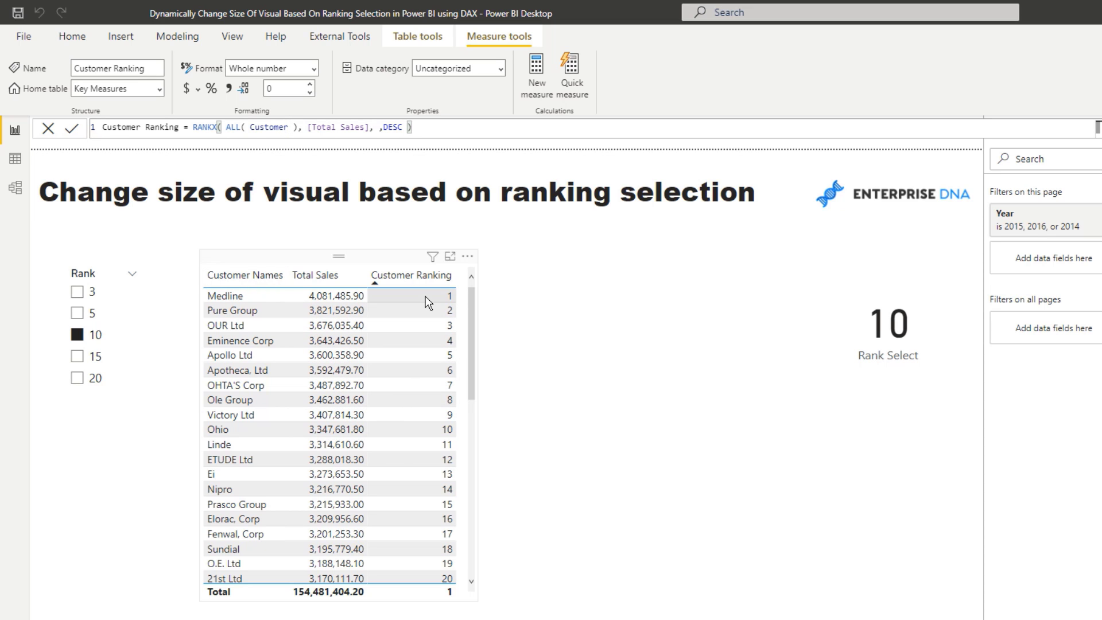
left_click(71, 127)
type("Sales by Customer")
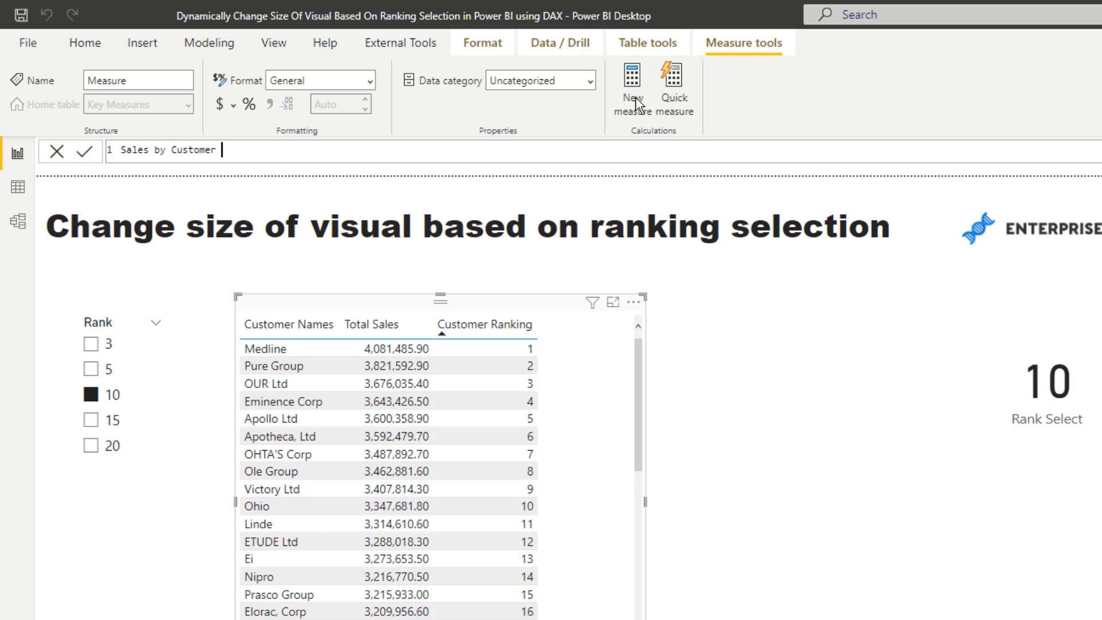
- Write Sales by Customer = IF([Customer Ranking] <= [Rank Select], [Total Sales], BLANK())
type("=")
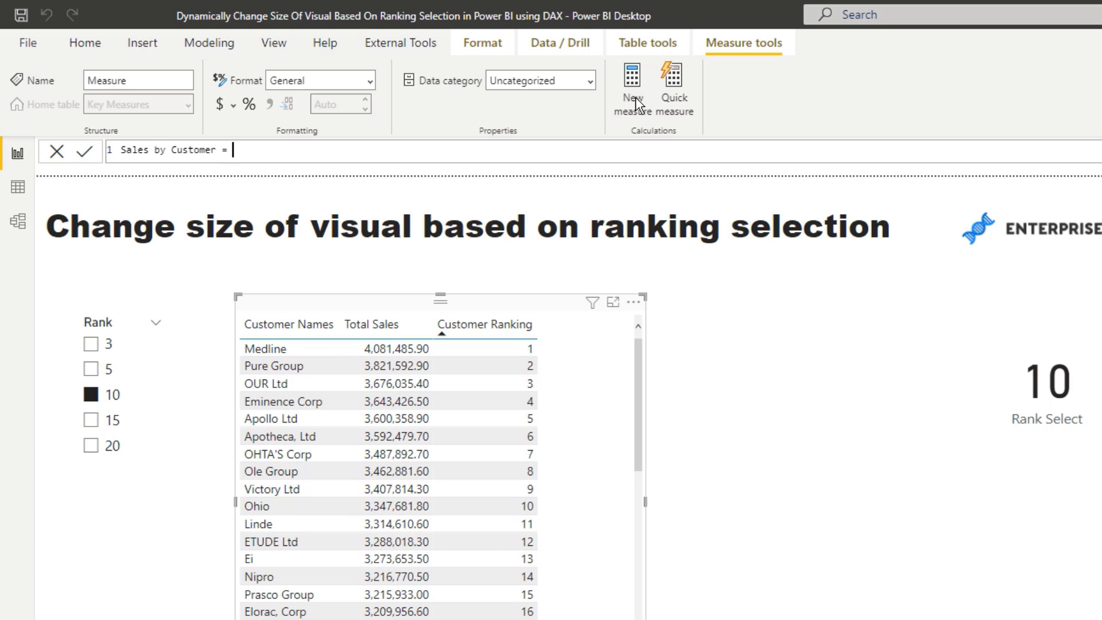
key("enter")
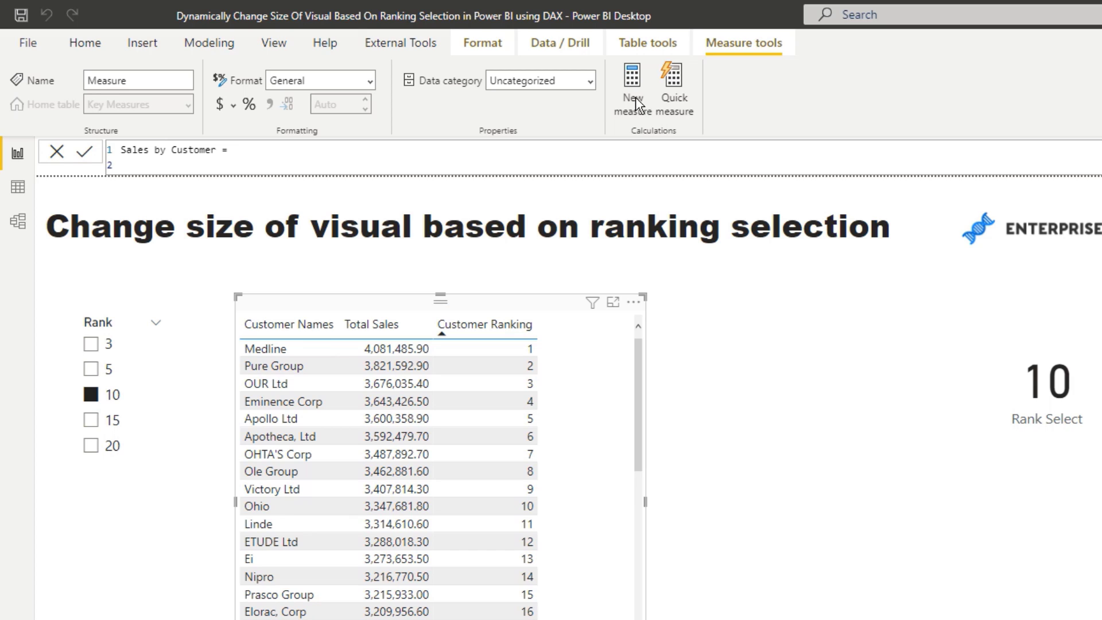
type("IF( [Customer Ranking] <")
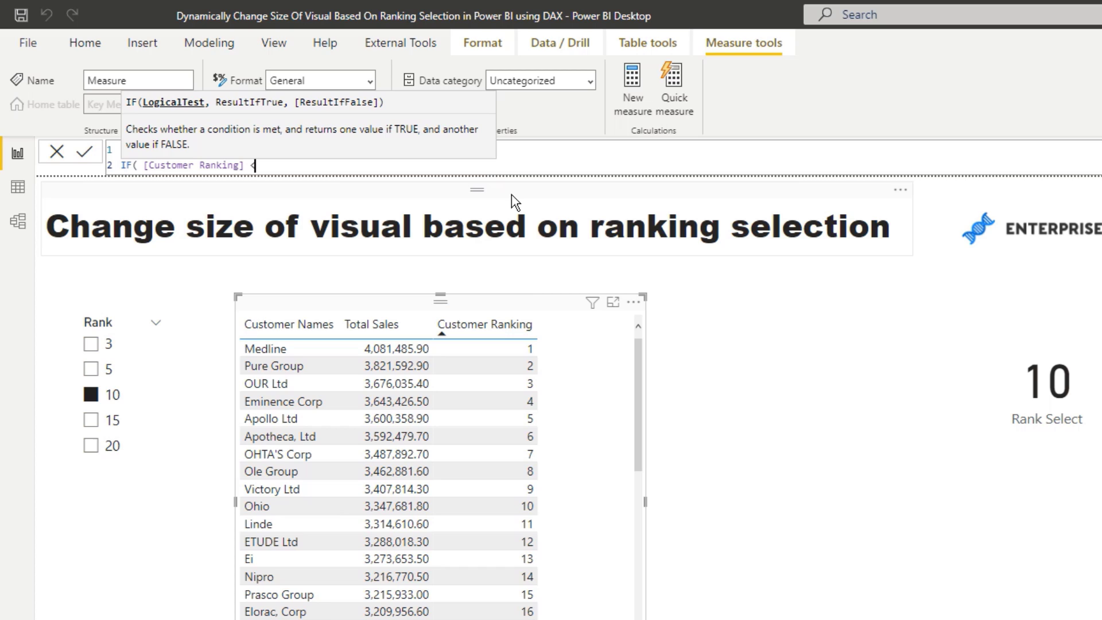
type("=")
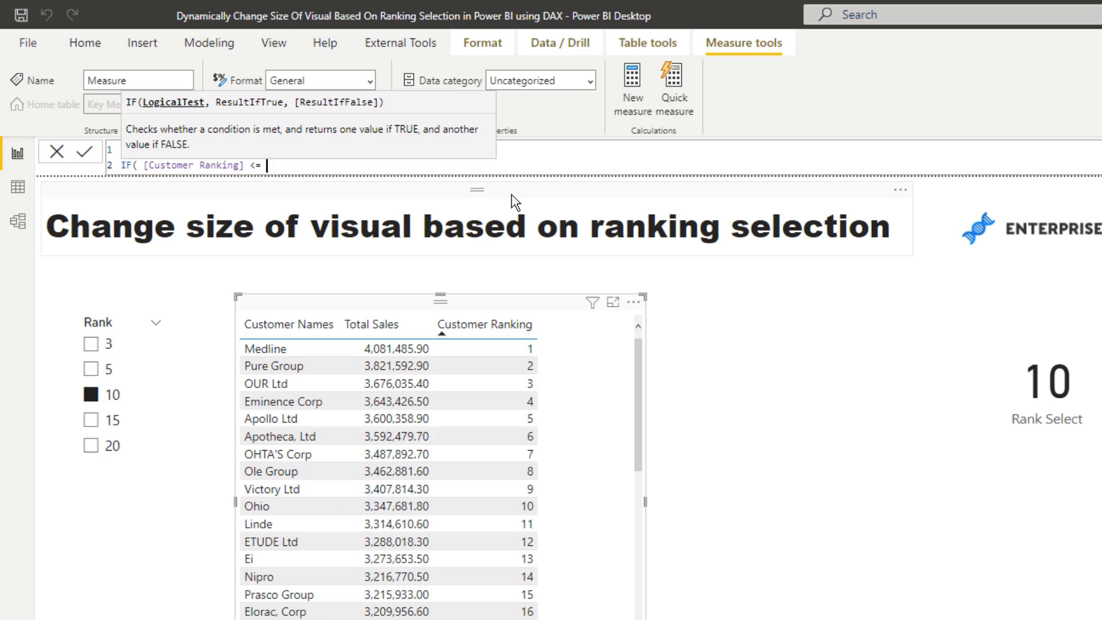
type("Rank Select]")
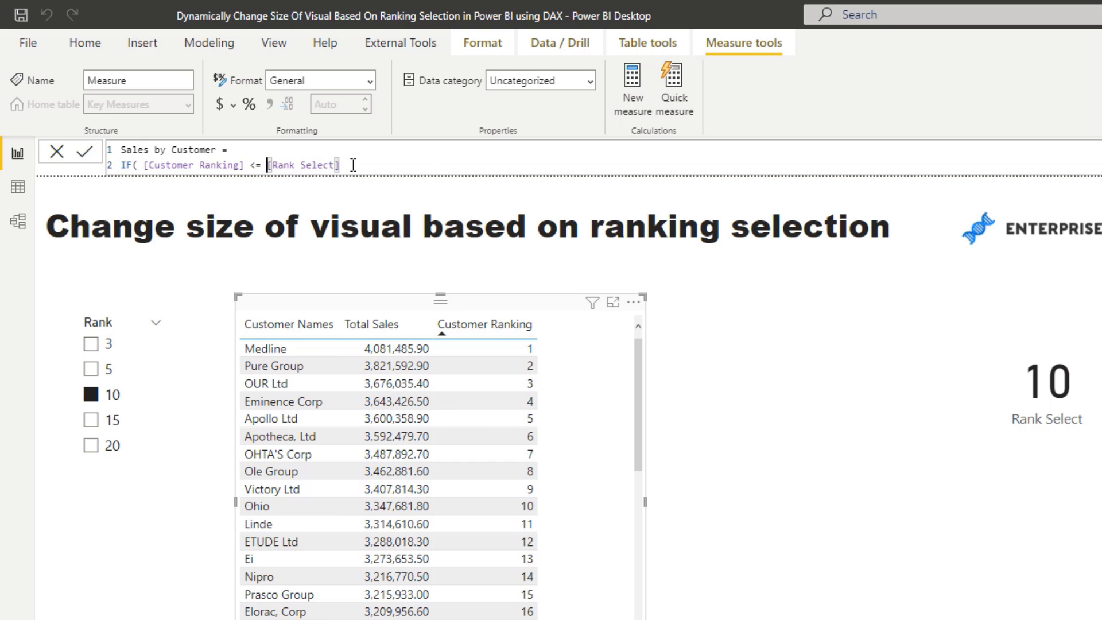
type(", [Total Sales]")
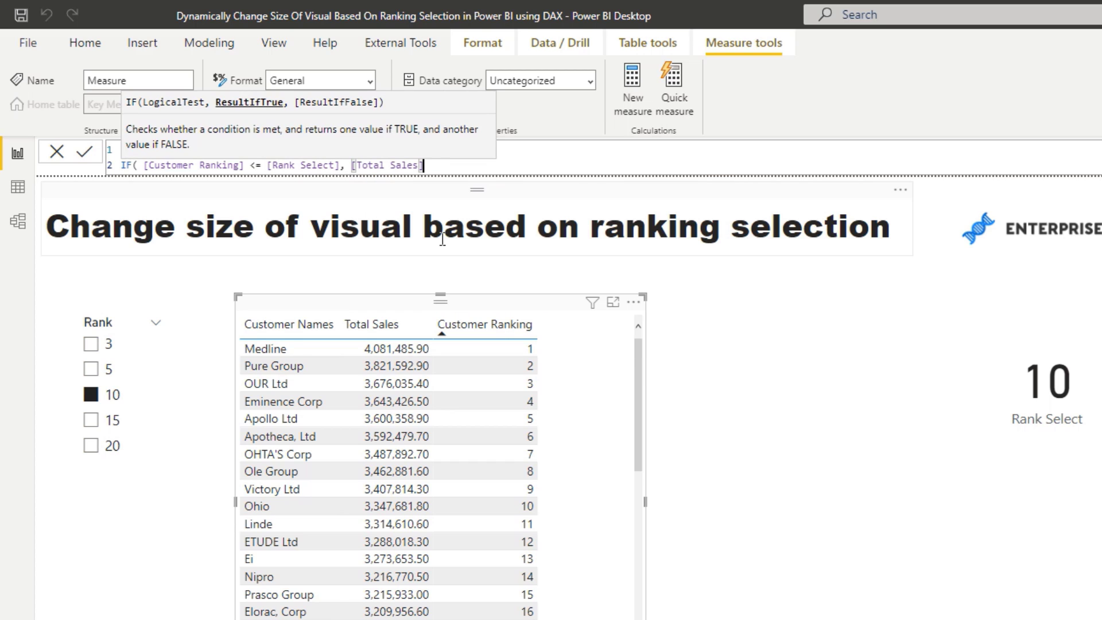
type(",")
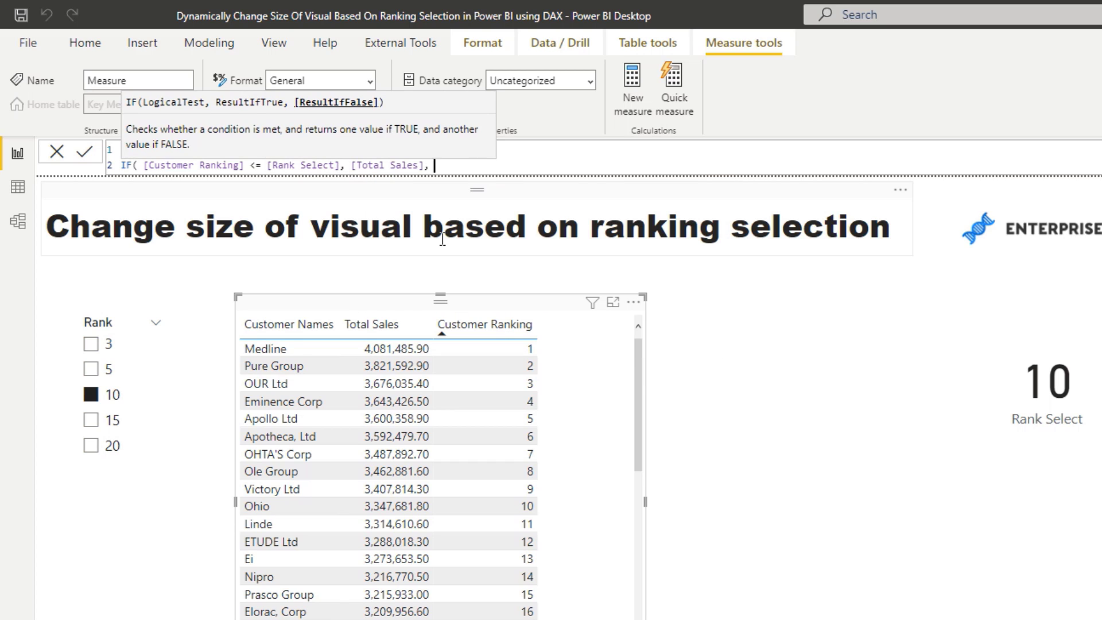
type("B")
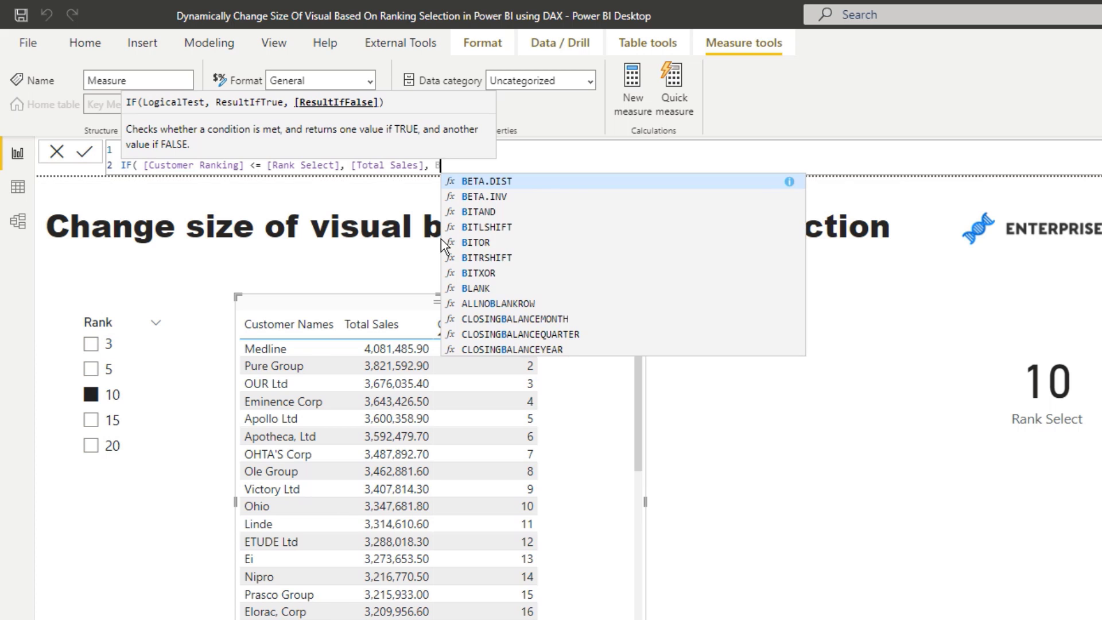
type("BLANK()")
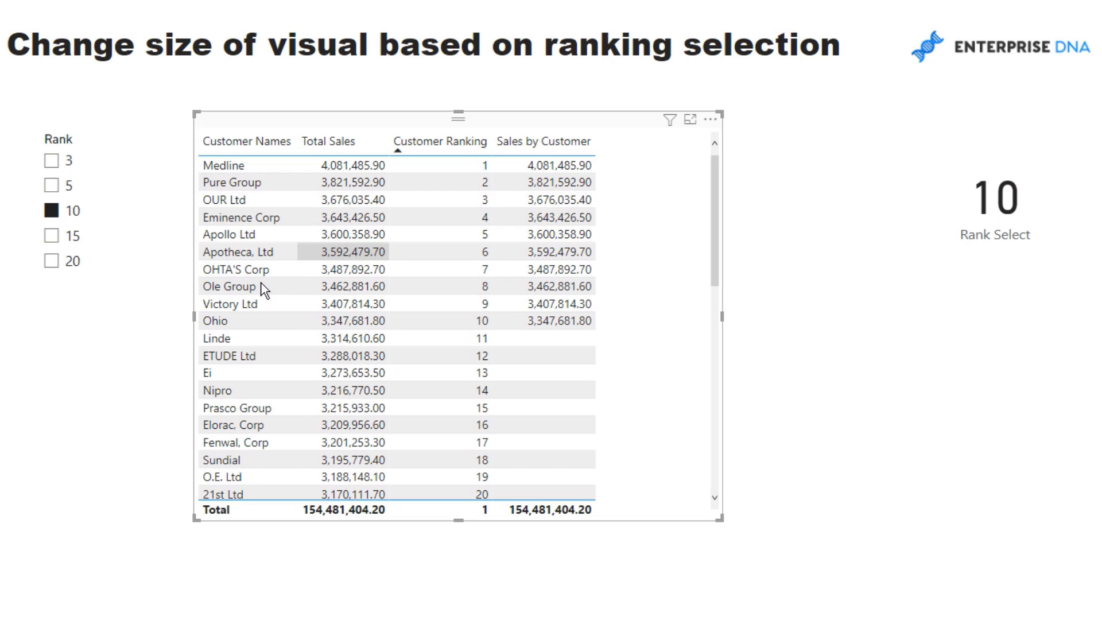
- Test Sales by Customer with Rank 15, 20, cleared, then rank 3
left_click(50, 235)
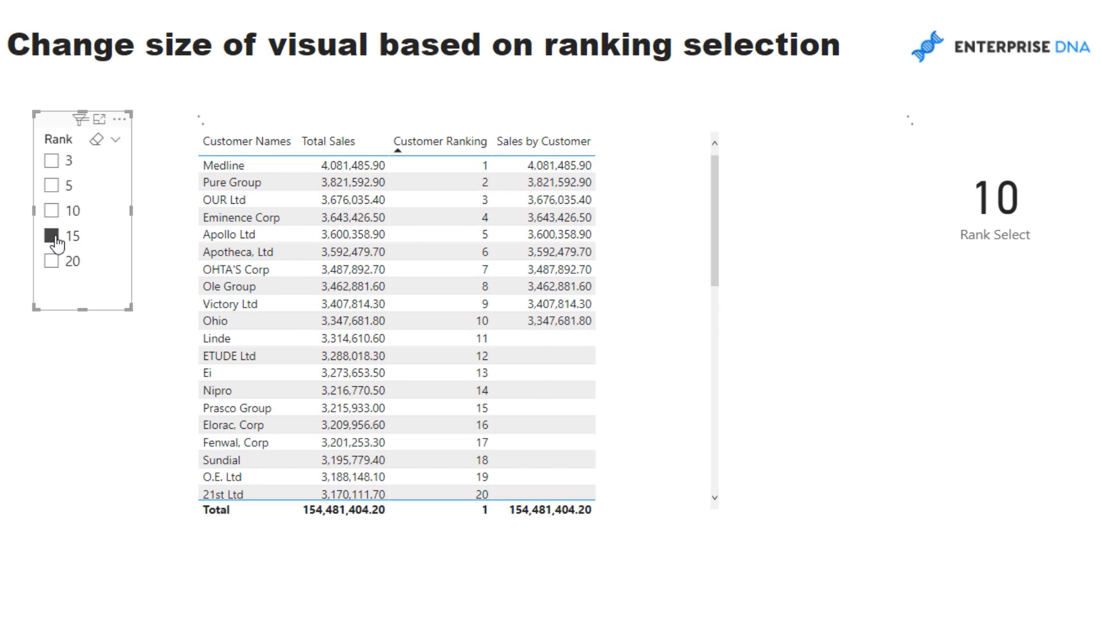
left_click(51, 261)
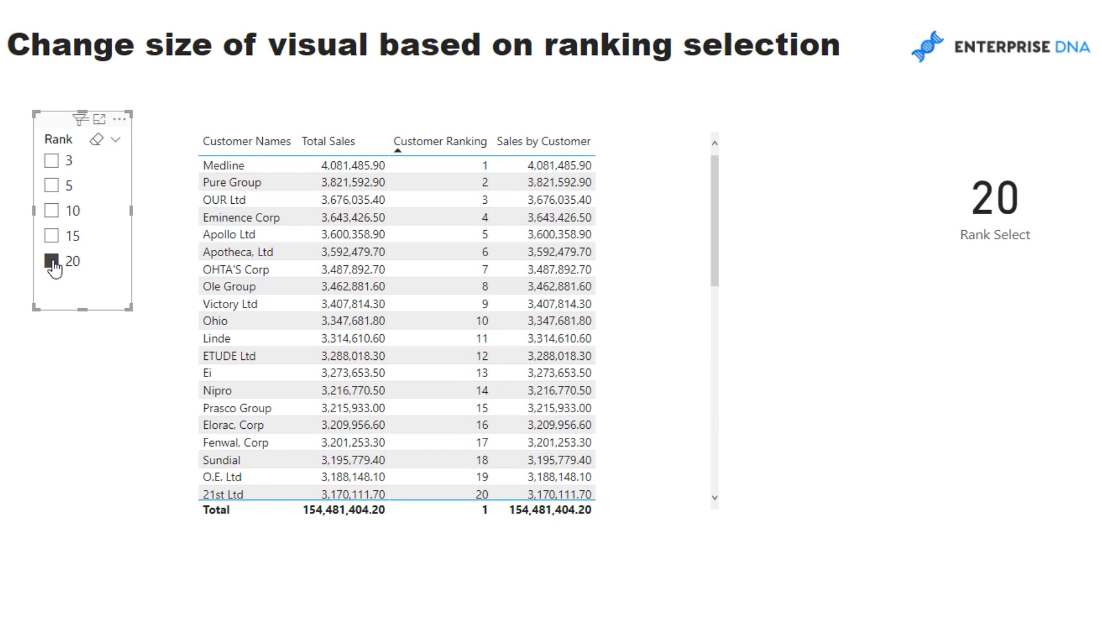
left_click(52, 260)
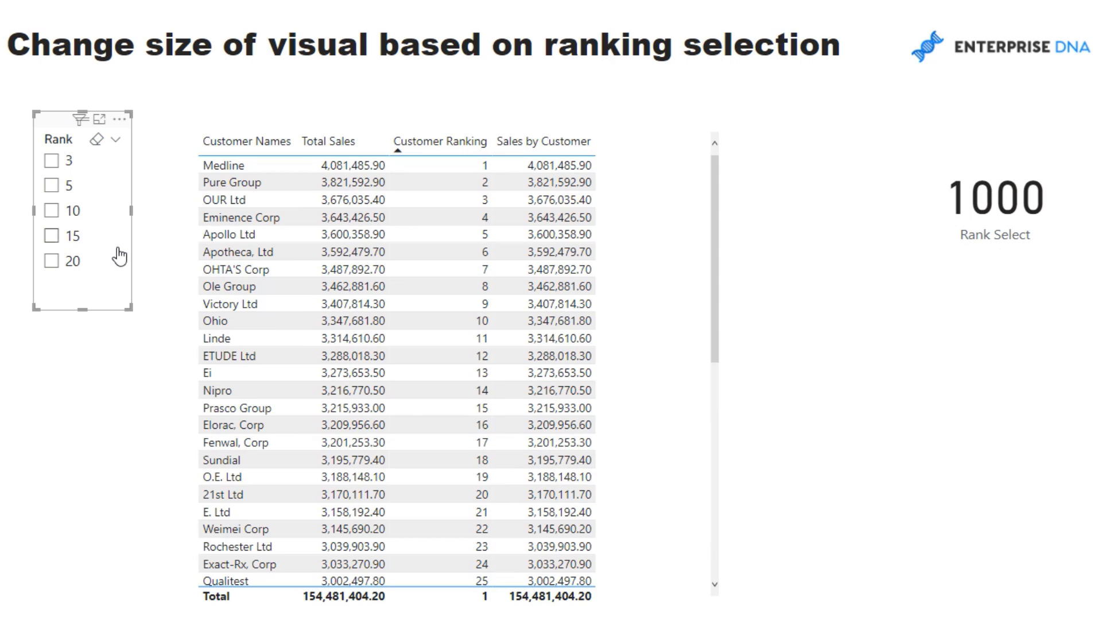
left_click(51, 161)
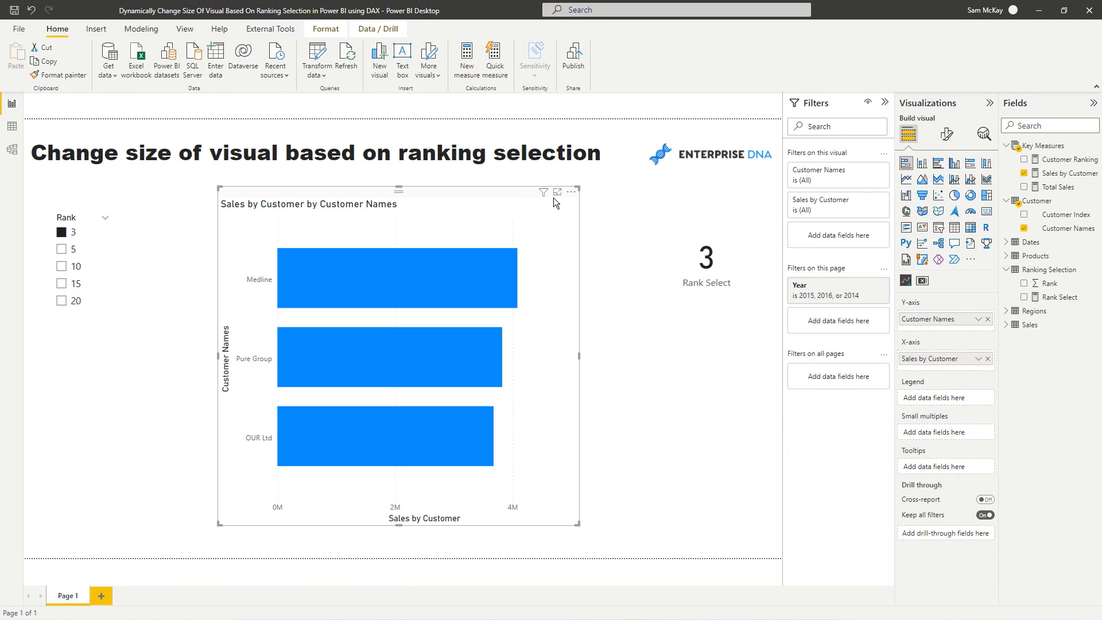
mouse_move(492, 220)
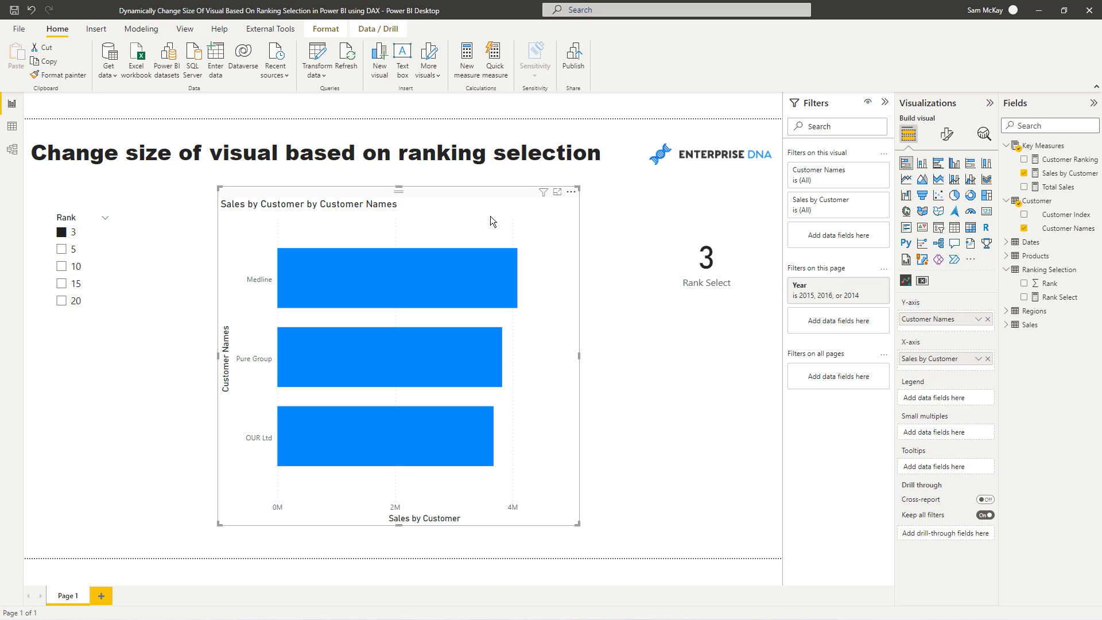
- Turn on data labels for the Sales by Customer bars, showing 4.1M, 3.8M and 3.7M
left_click(946, 133)
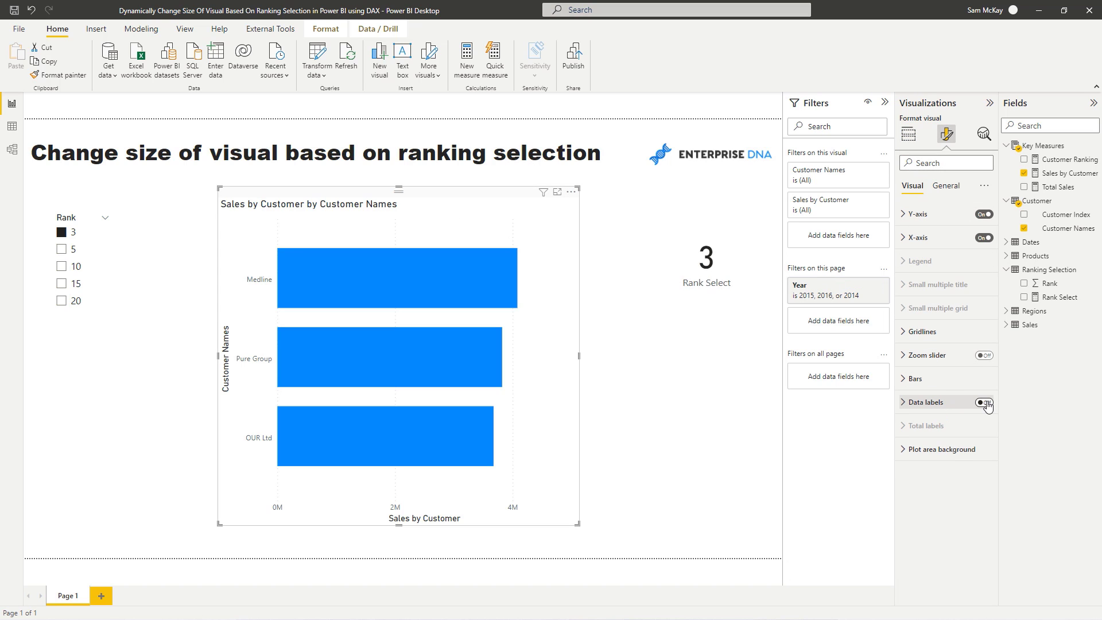
left_click(983, 402)
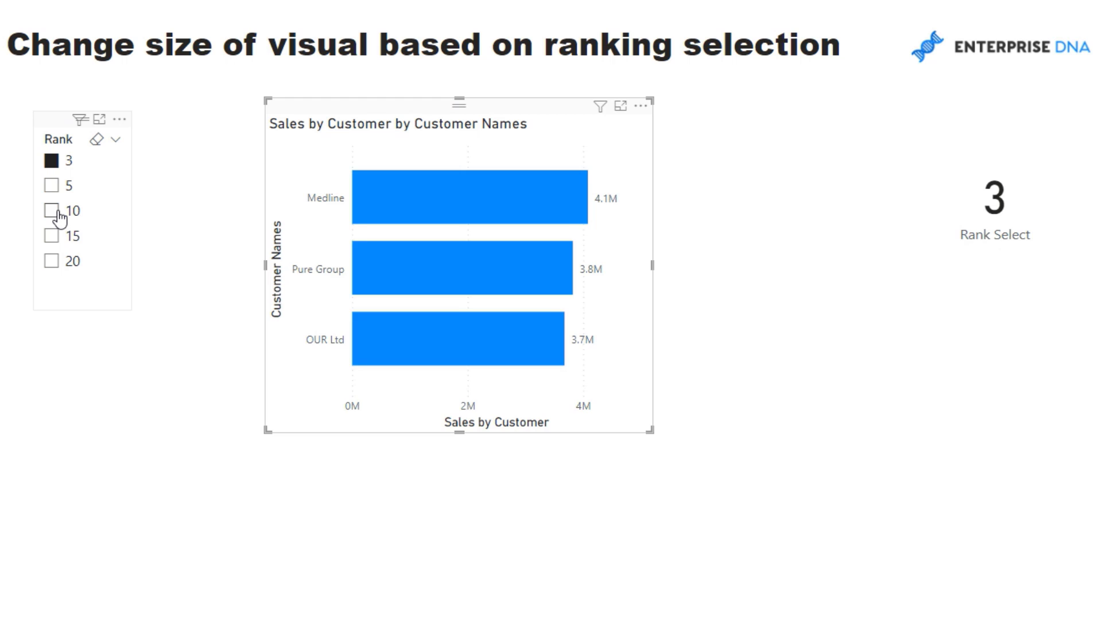
- Pick 10 in the Rank slicer to show ten labelled customers, Medline through Ohio
left_click(50, 210)
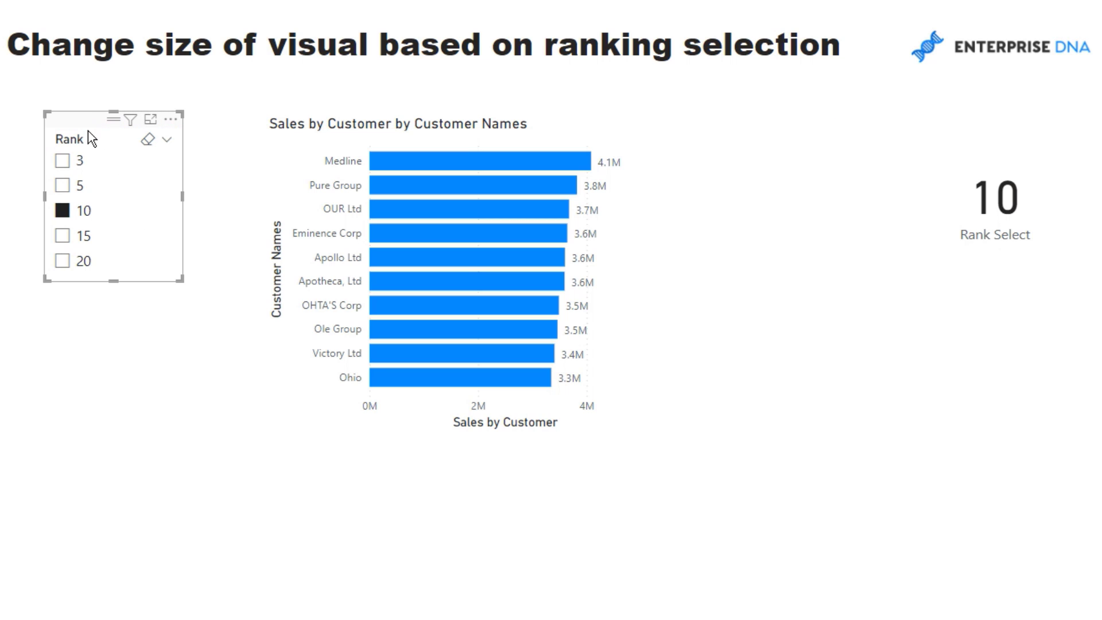
mouse_move(103, 140)
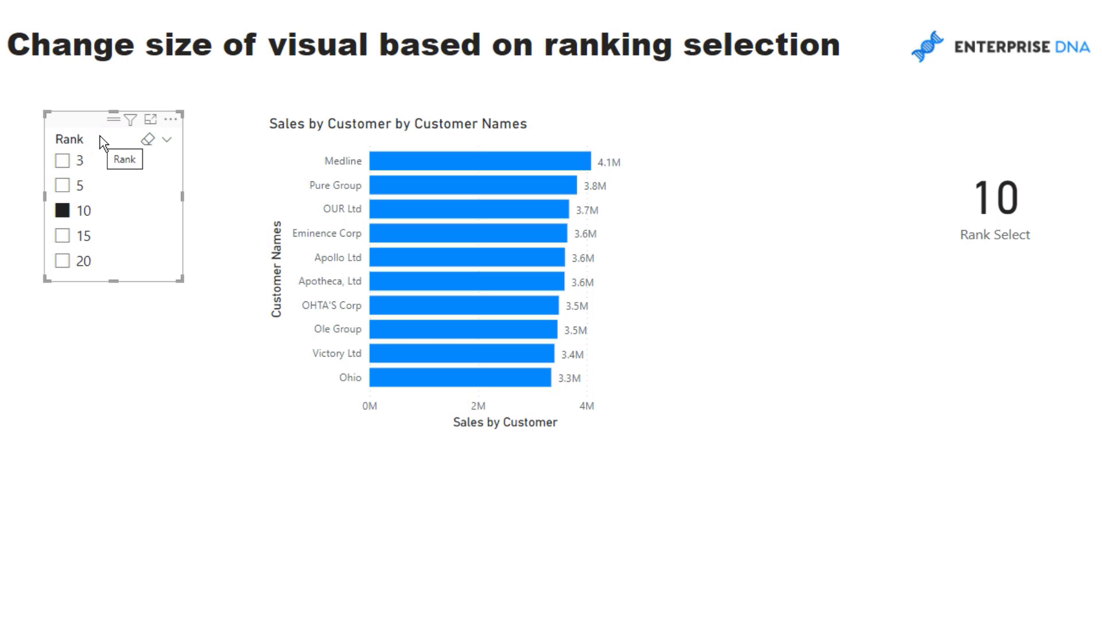
mouse_move(92, 126)
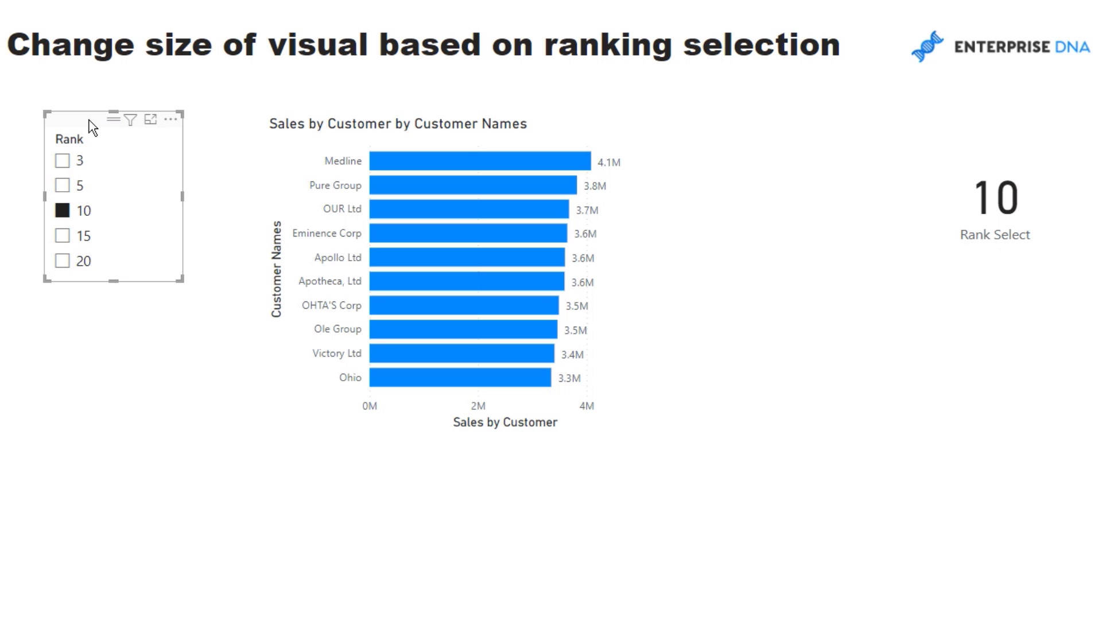